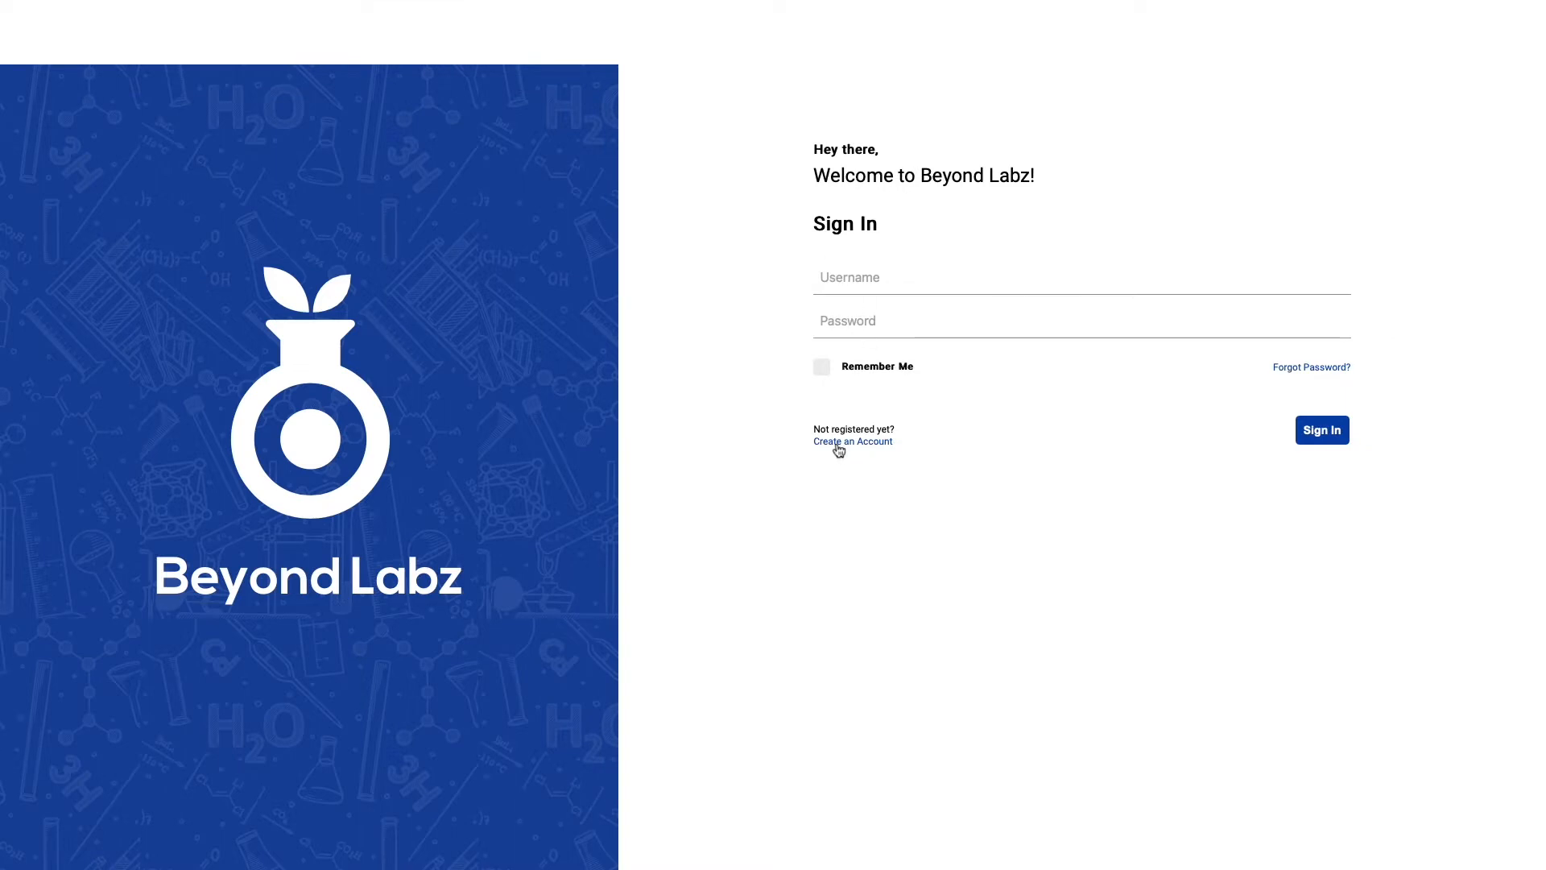
pyautogui.moveTo(886, 508)
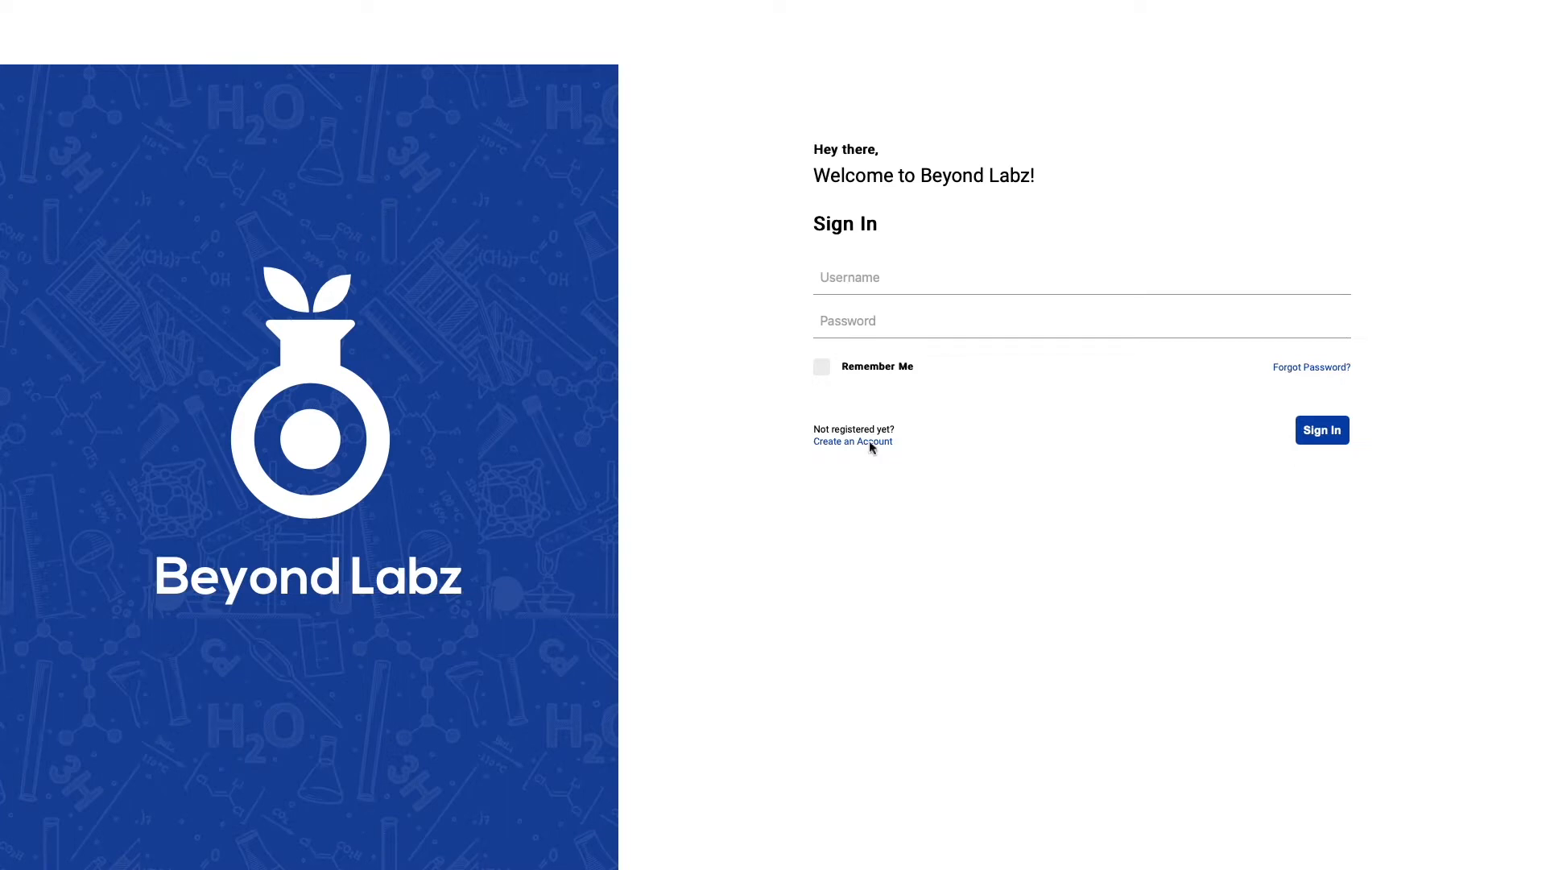
# Create an account with first name Example, last name Demo, username ExampleDemo, and begin the email
pyautogui.click(851, 440)
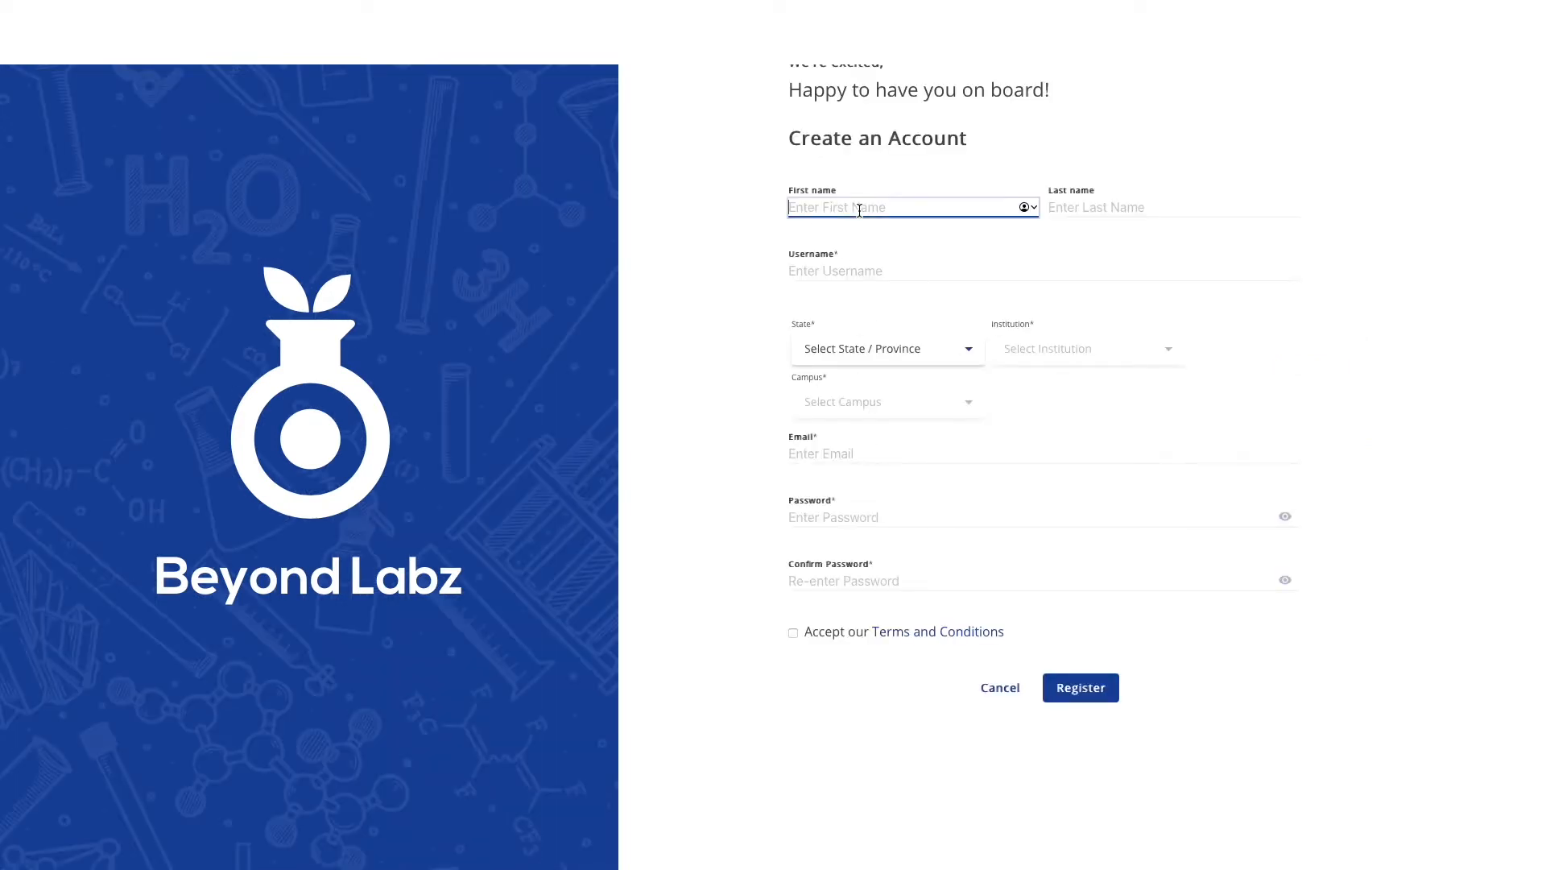
pyautogui.write('Example')
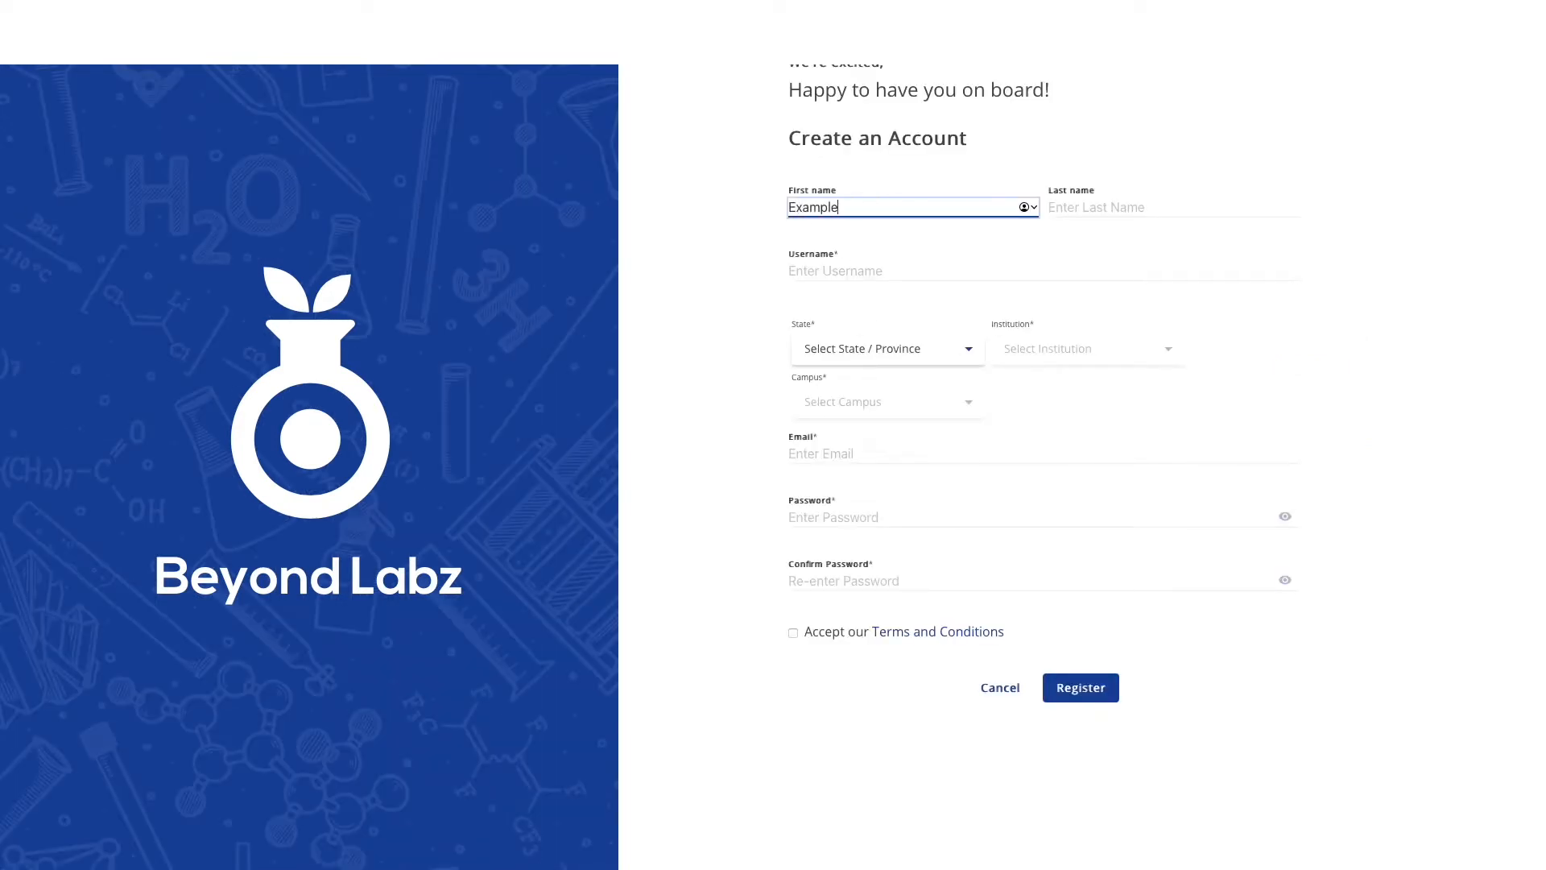
pyautogui.write('Demo')
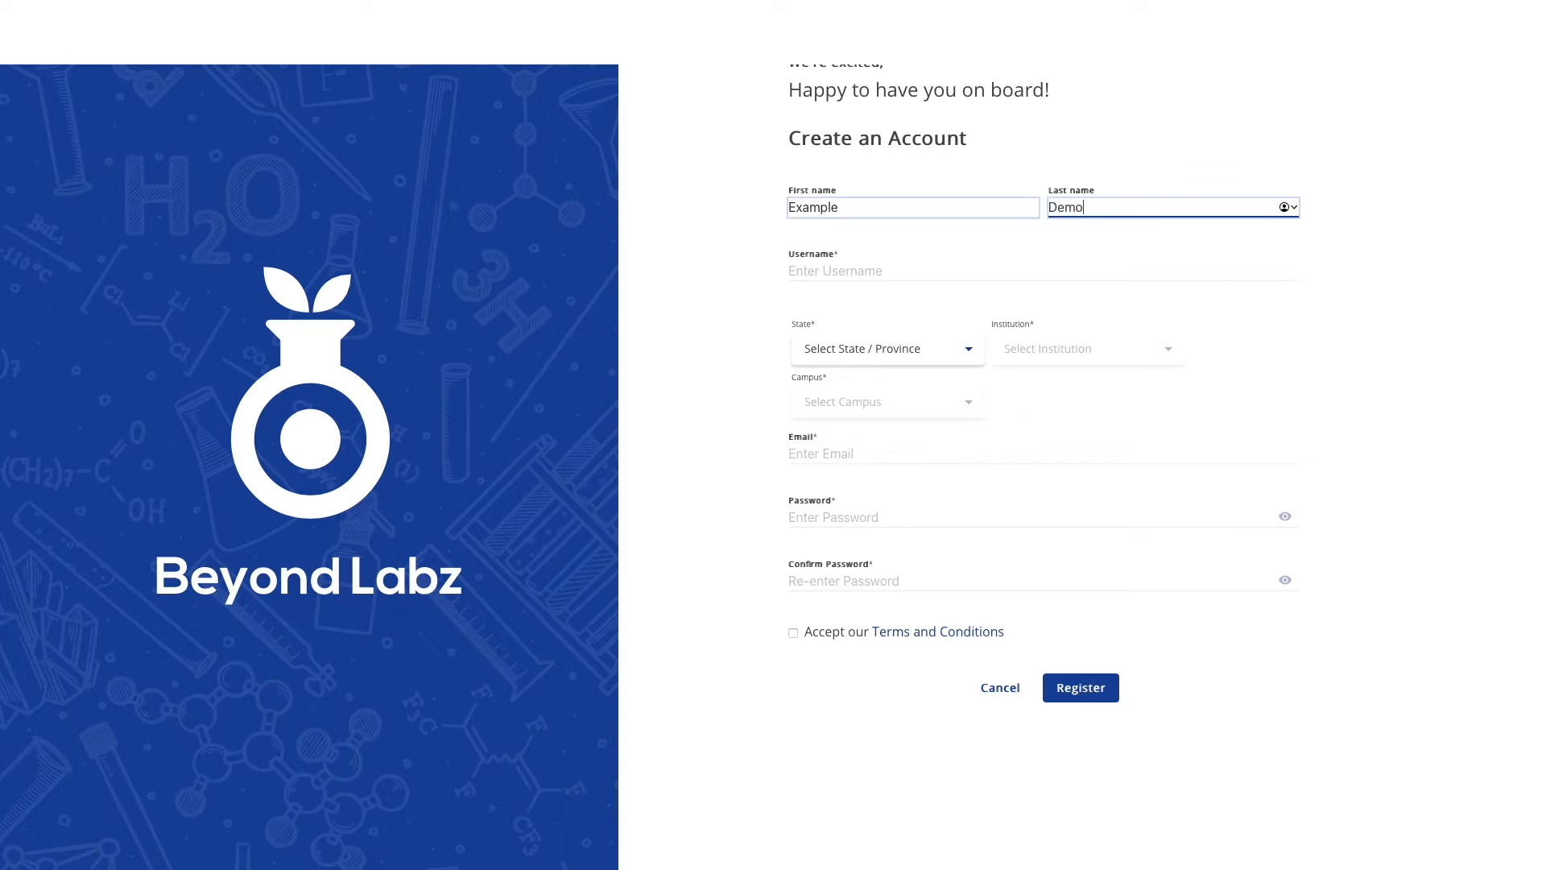
pyautogui.write('Example Demo')
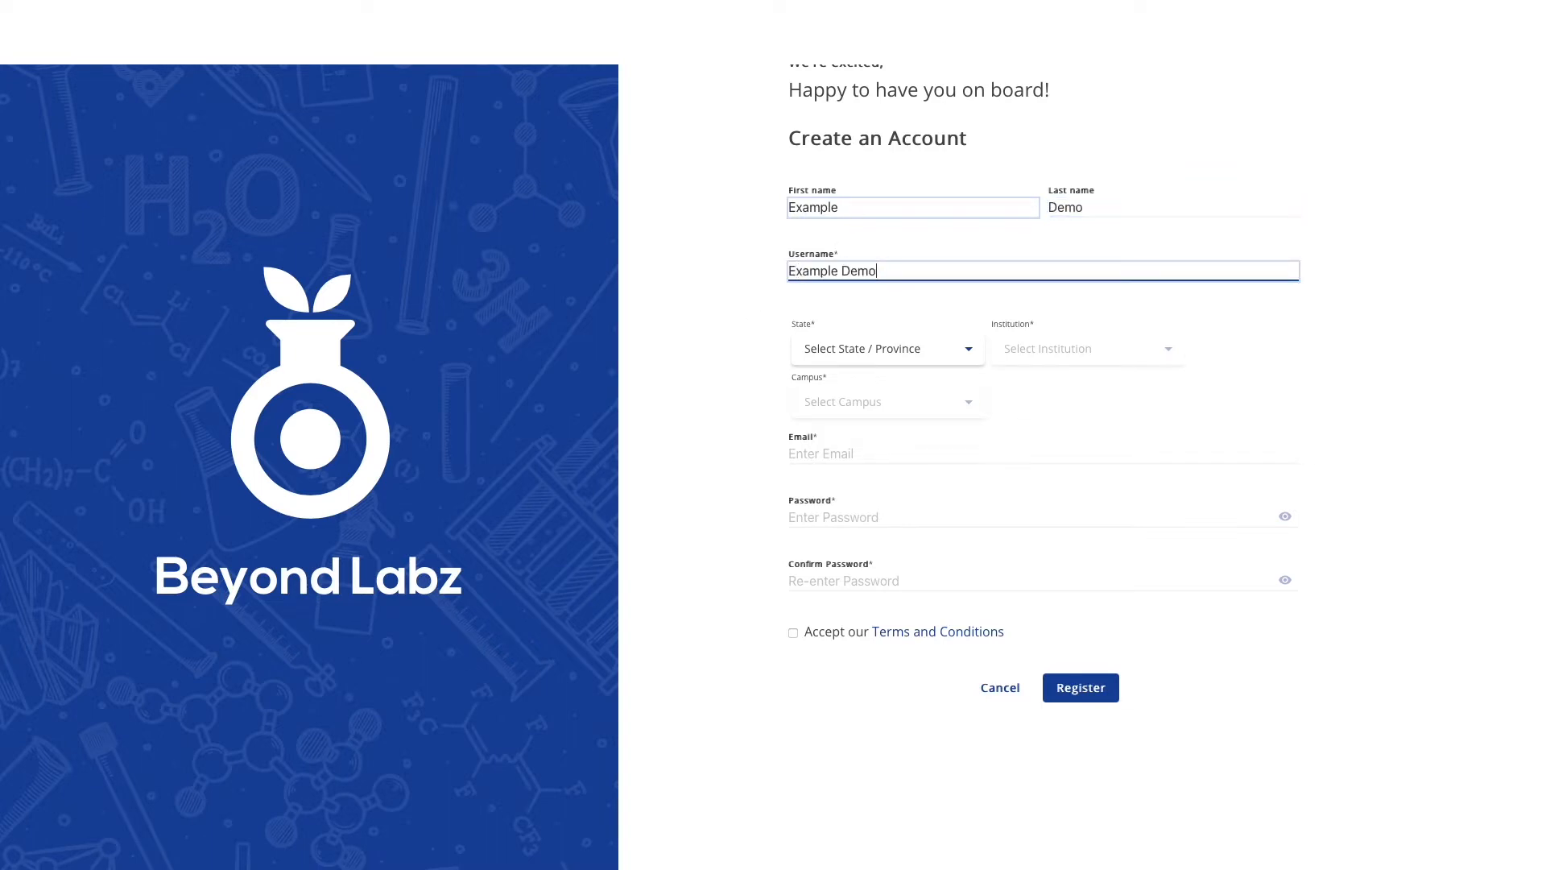
pyautogui.press('Backspace')
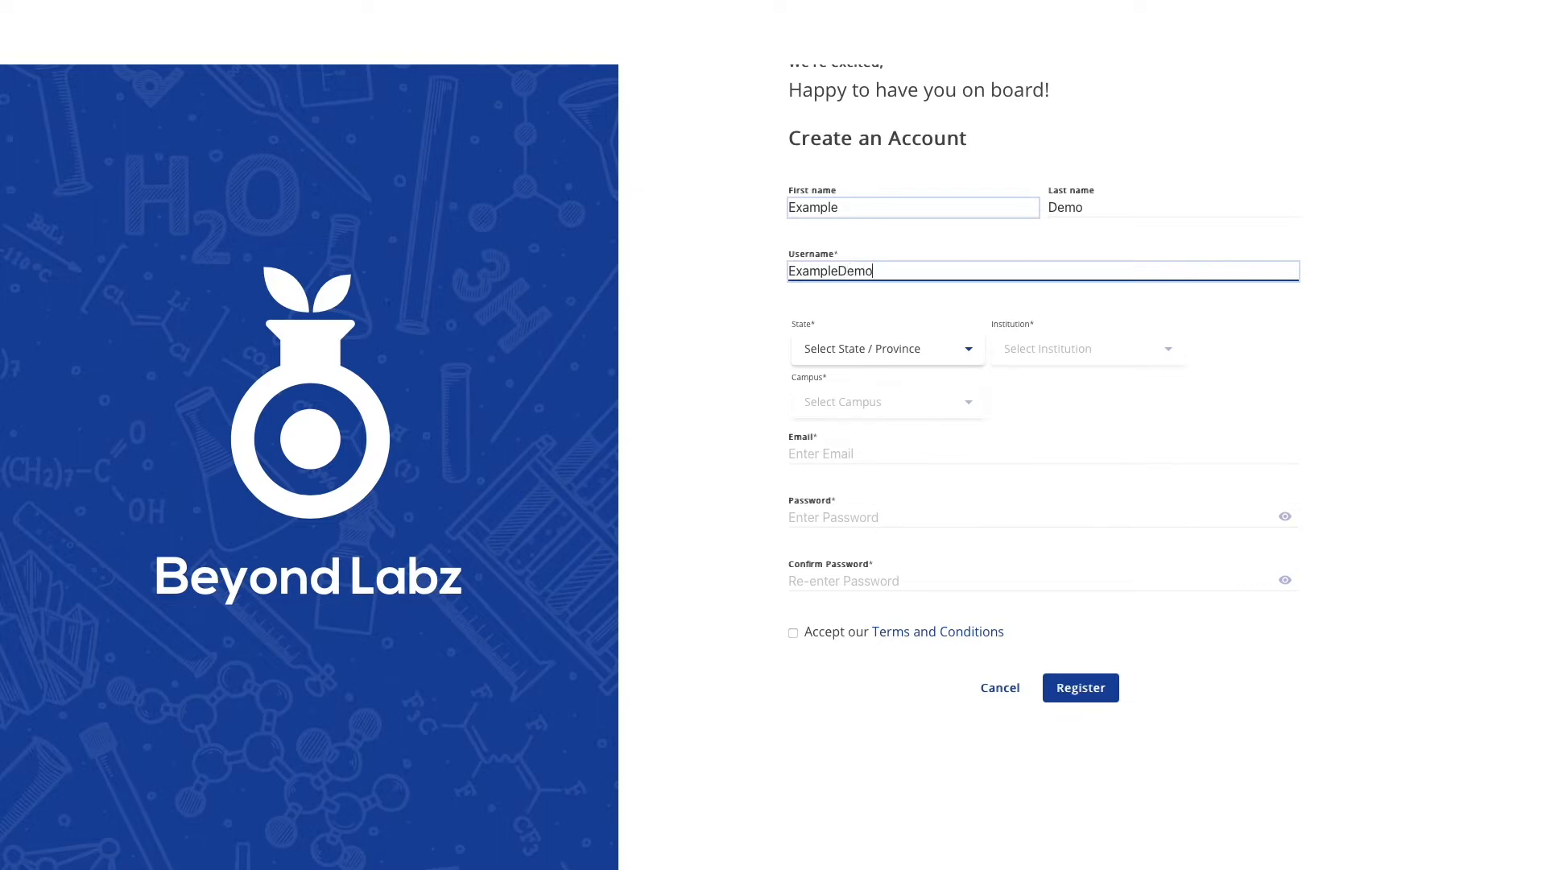
pyautogui.write('@Beyondlabz.Com')
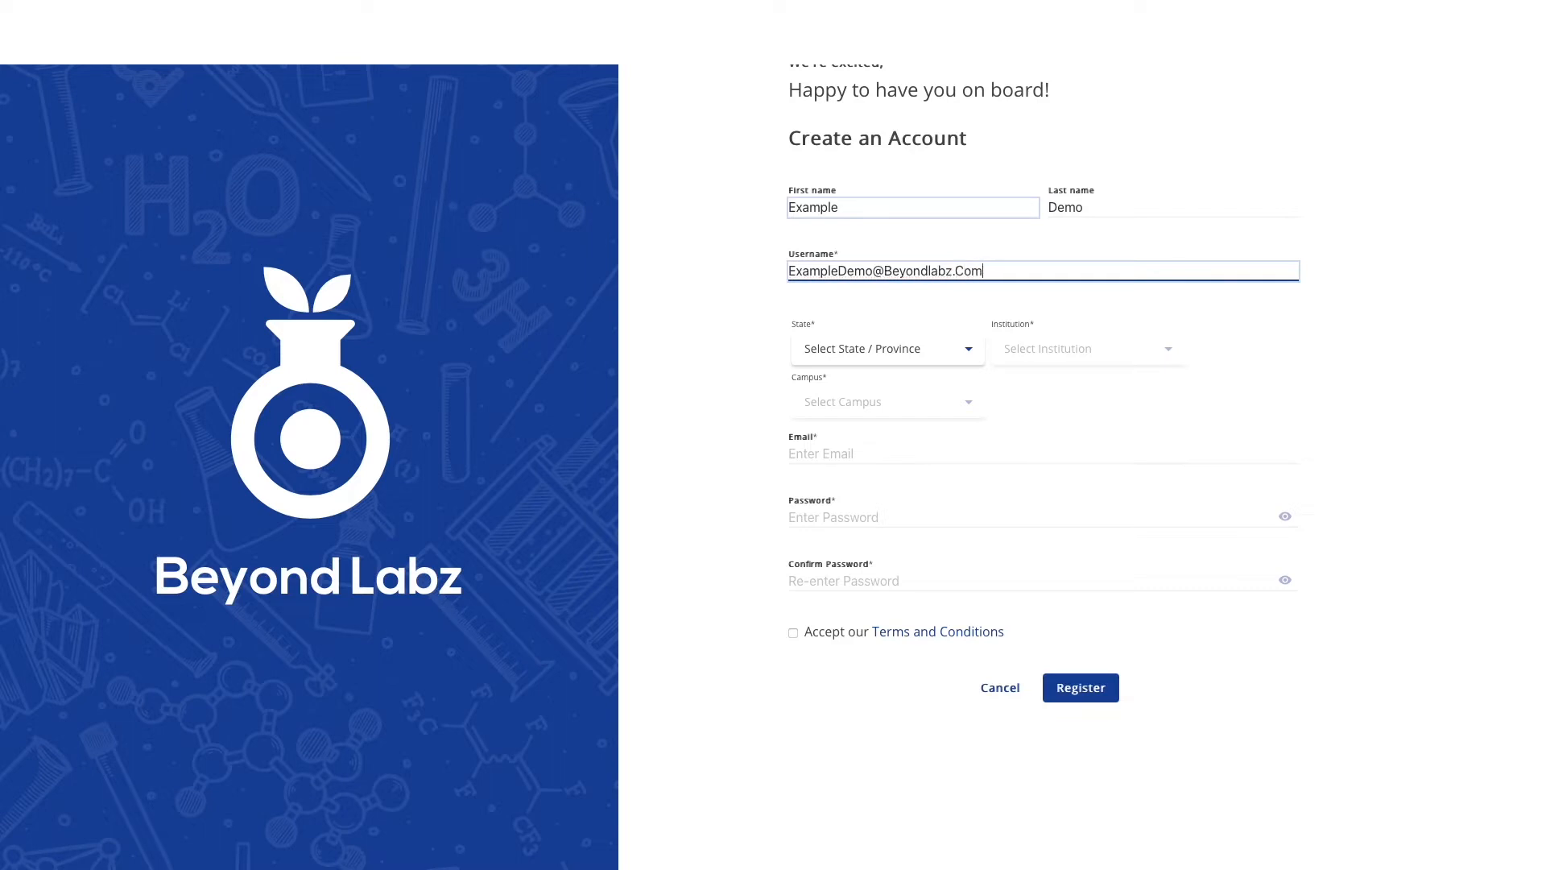
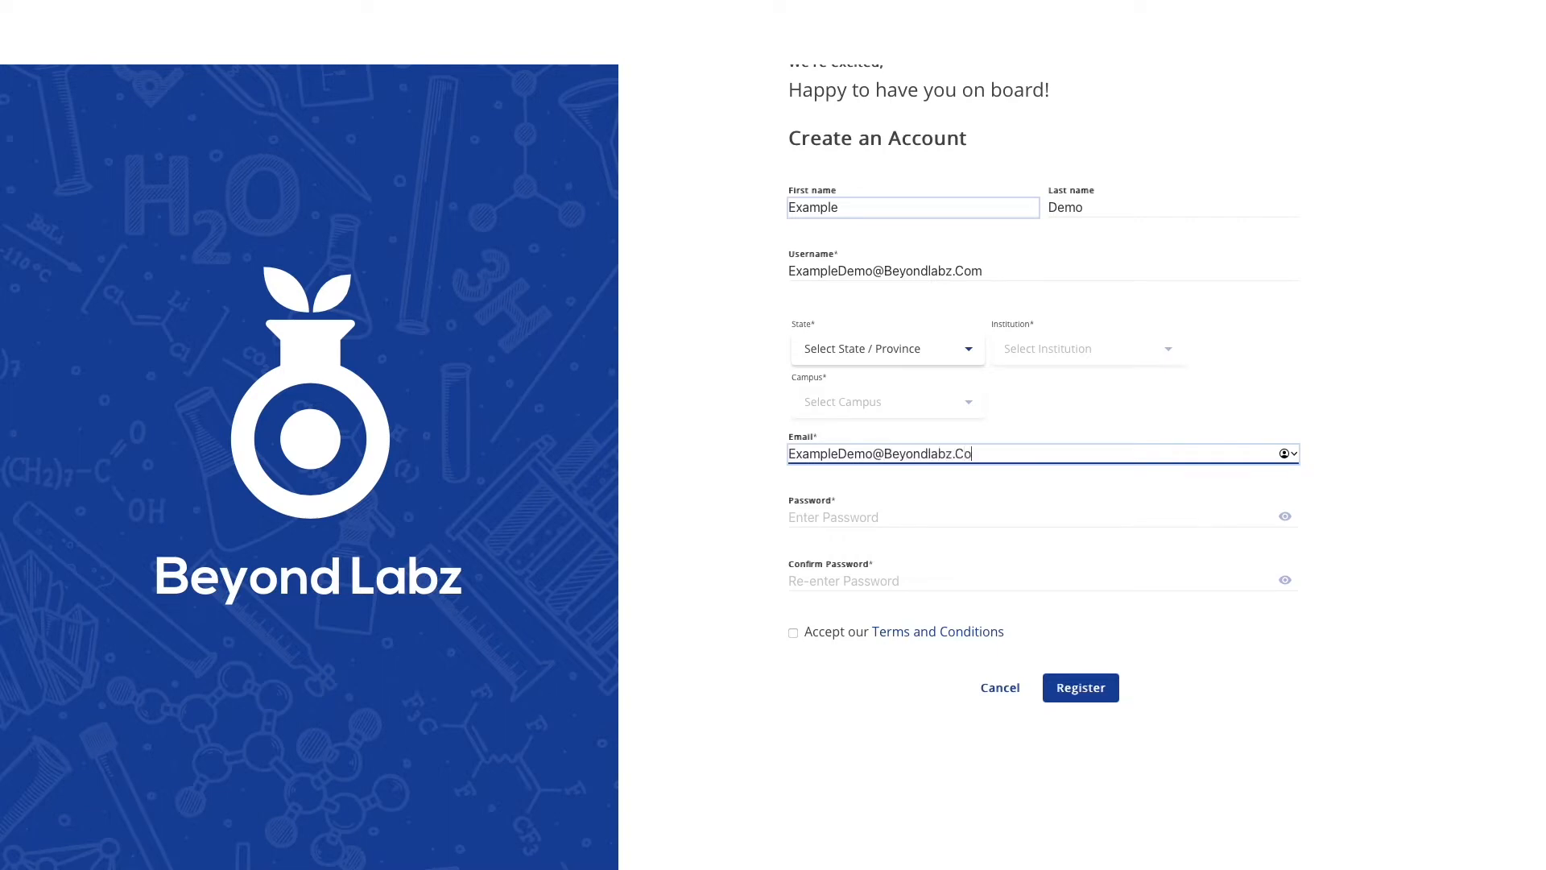
# Choose Utah as the state and Brigham Young University as the institution
pyautogui.click(884, 348)
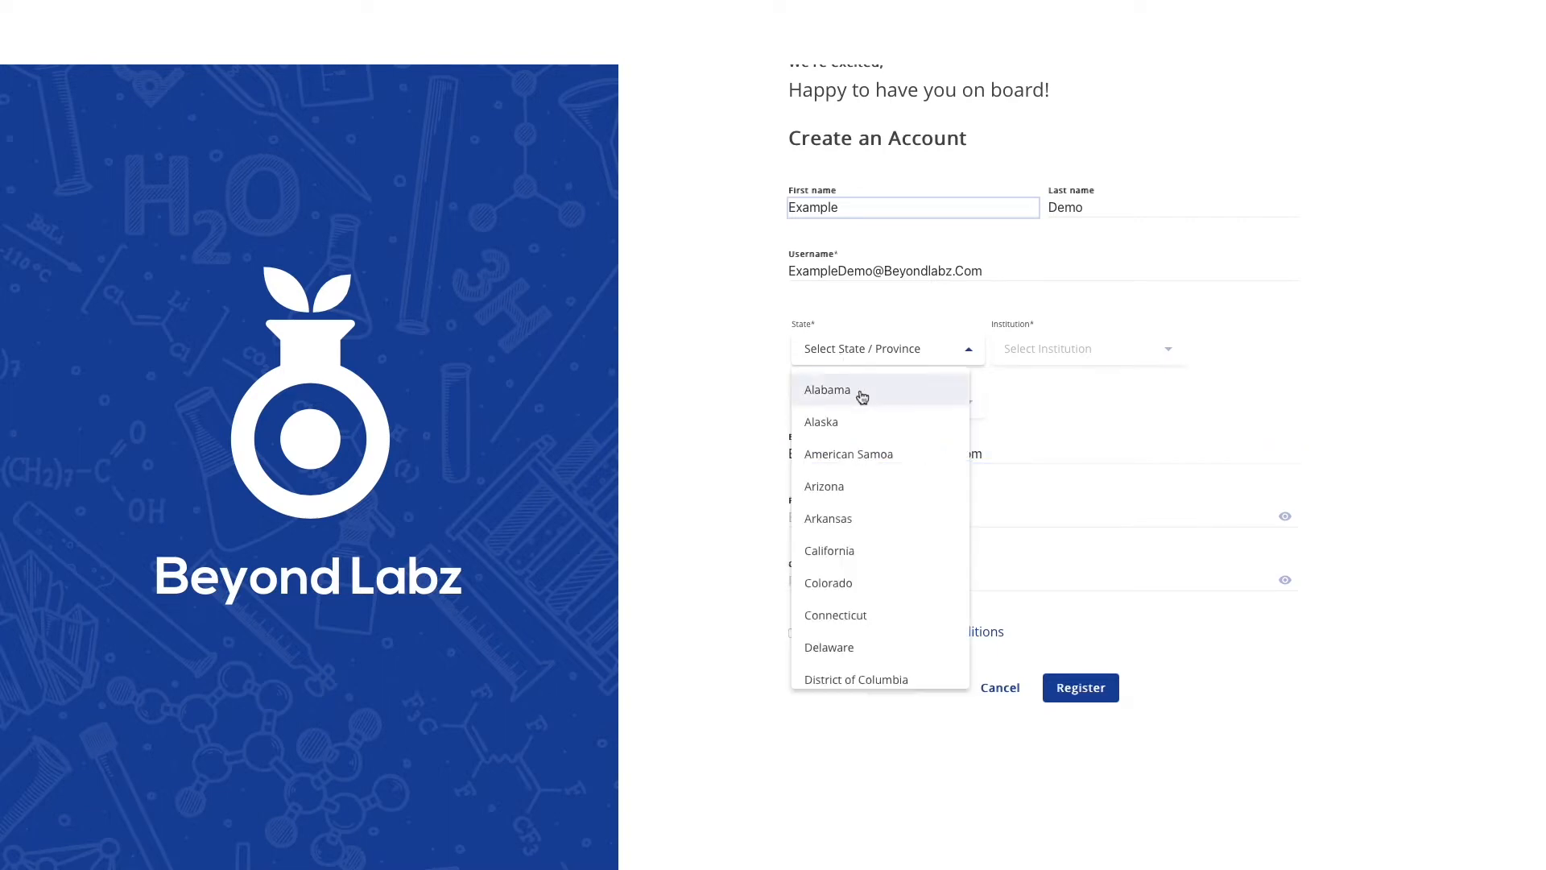
pyautogui.scroll(-3)
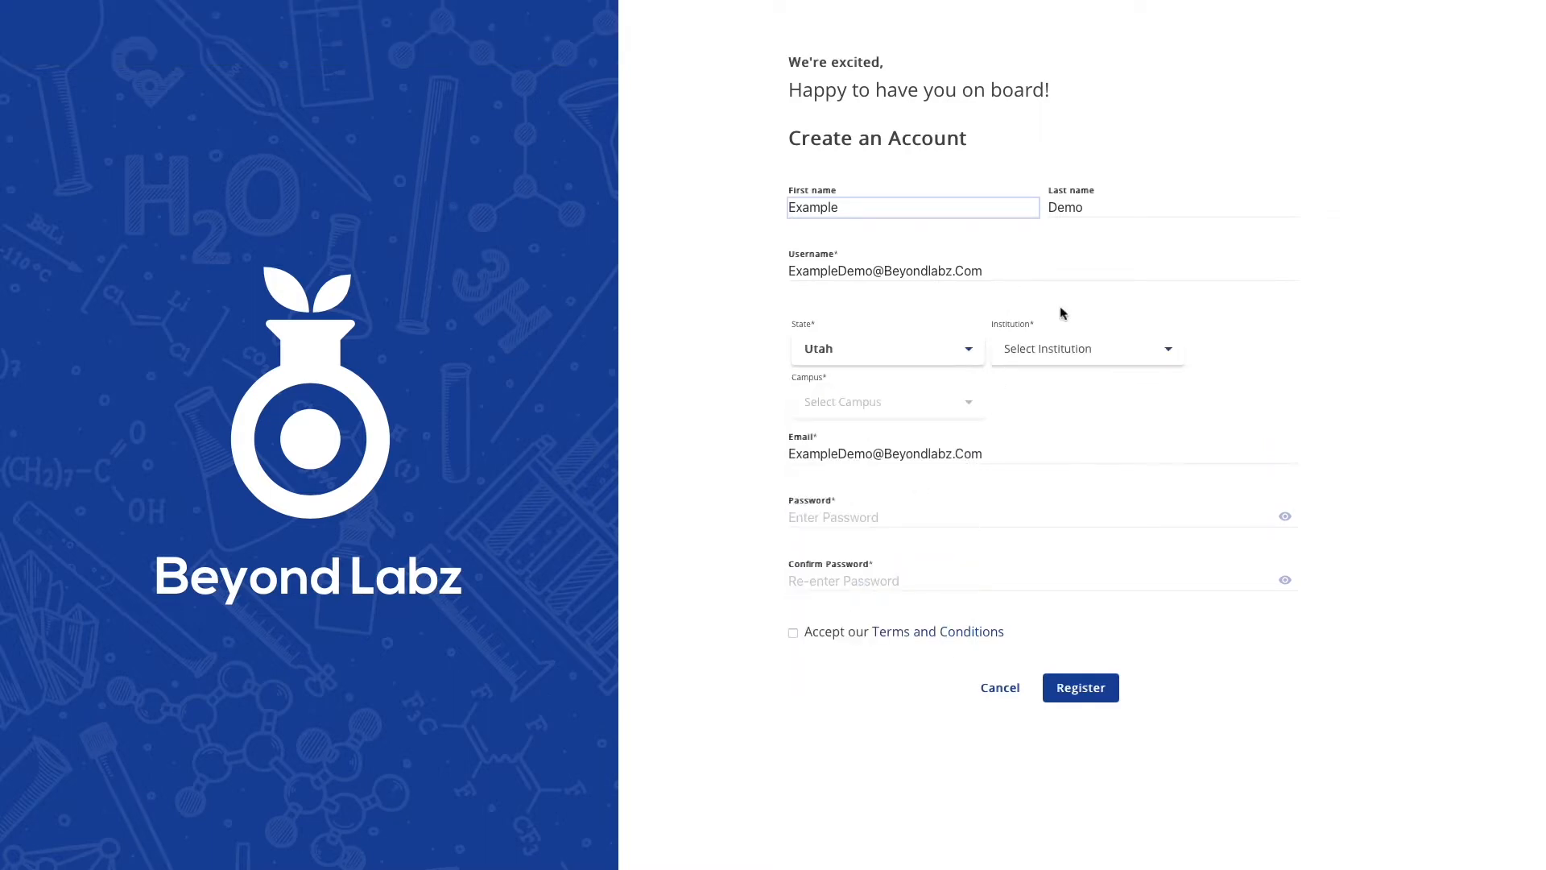
pyautogui.click(1084, 348)
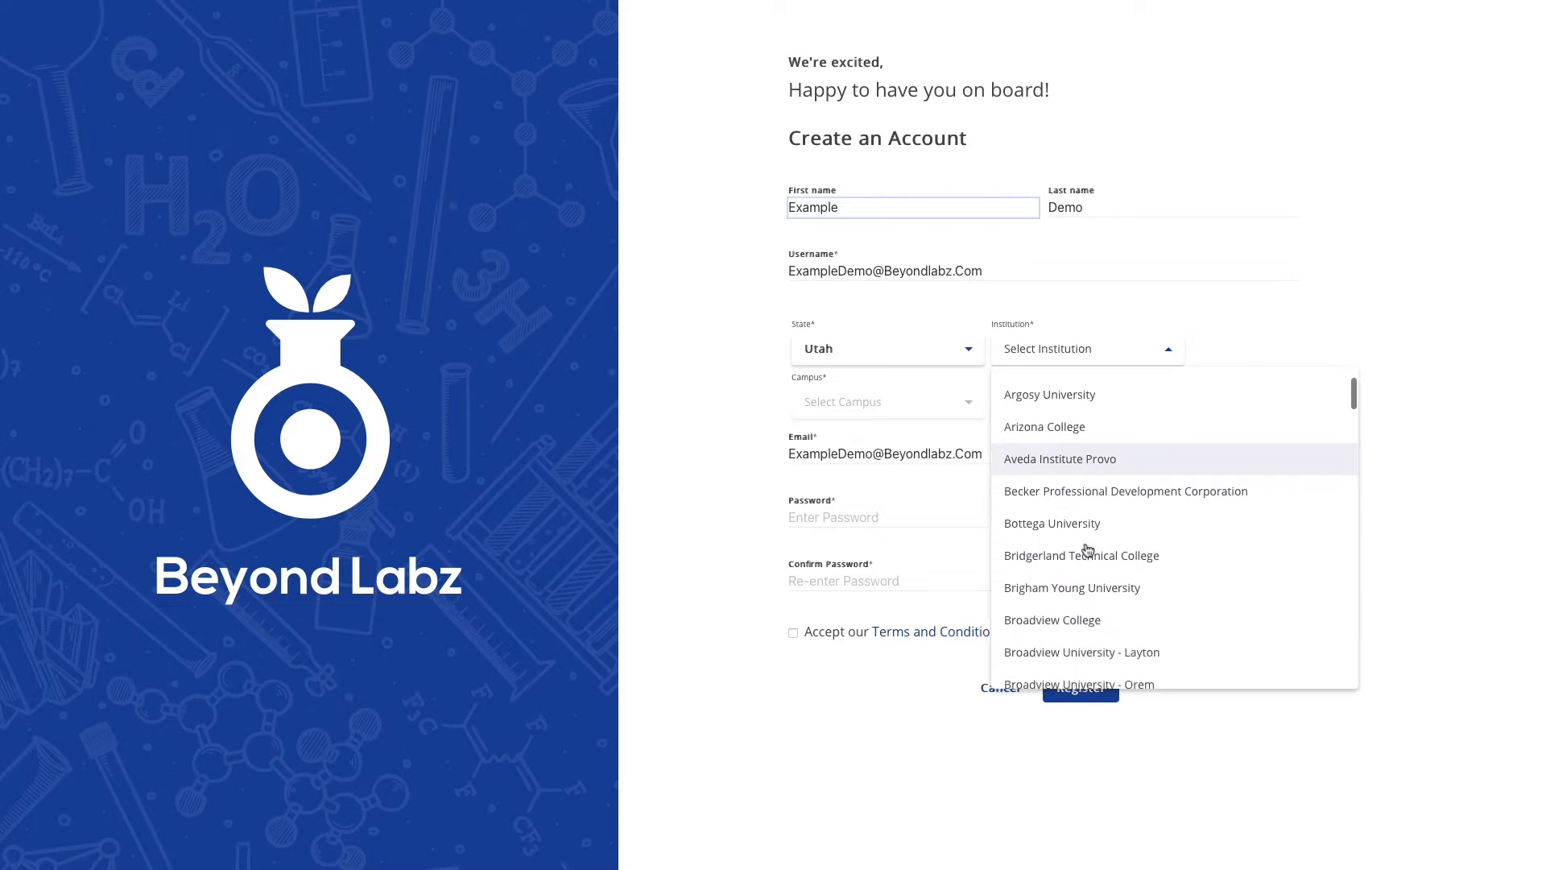
pyautogui.scroll(-3)
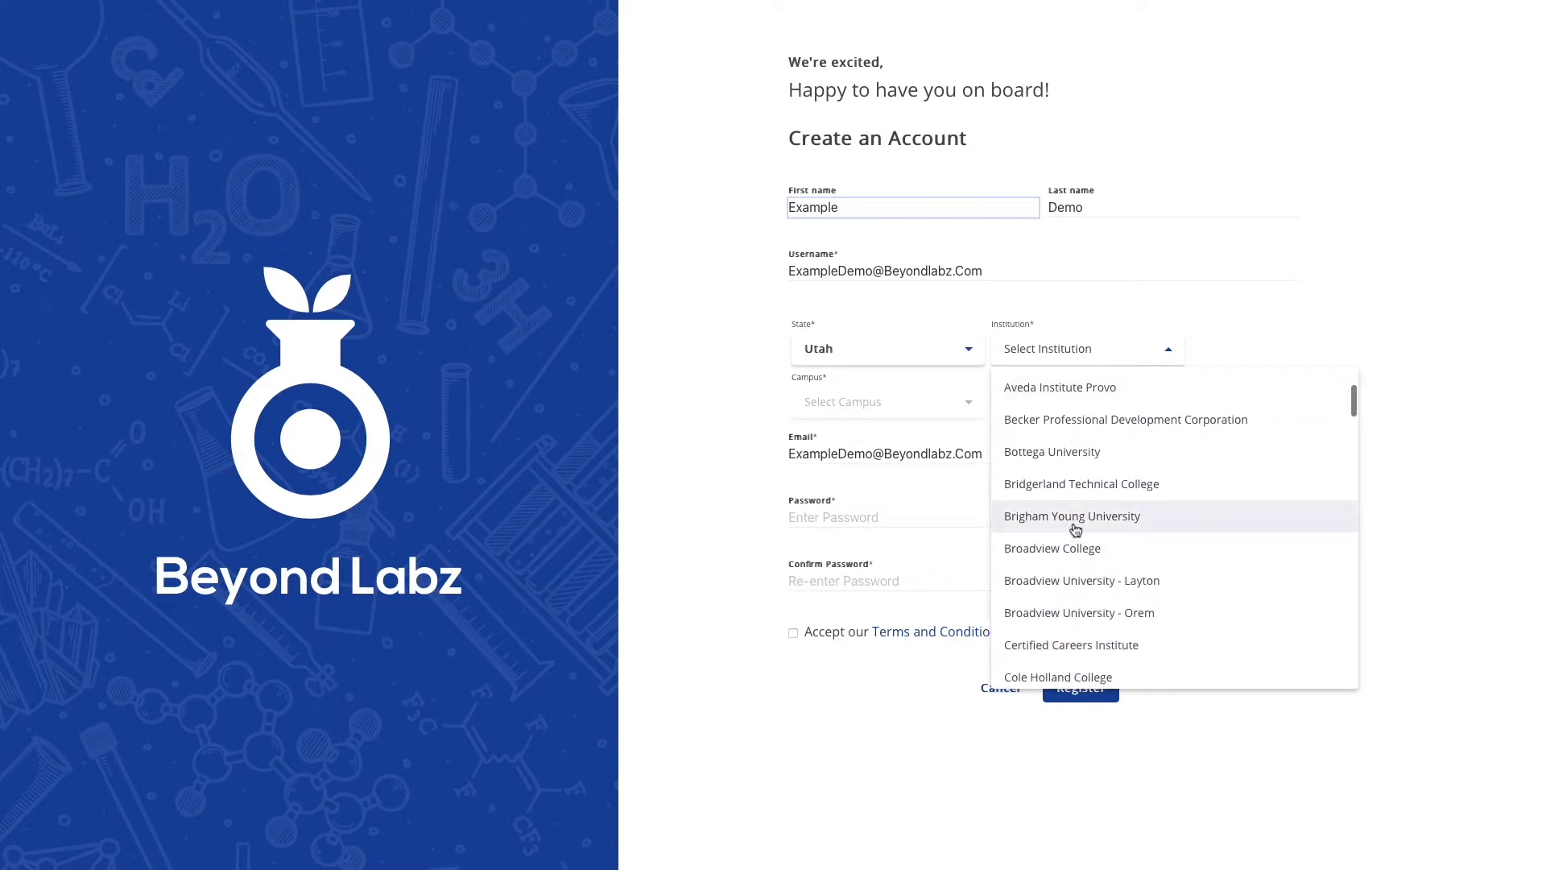
pyautogui.click(1070, 516)
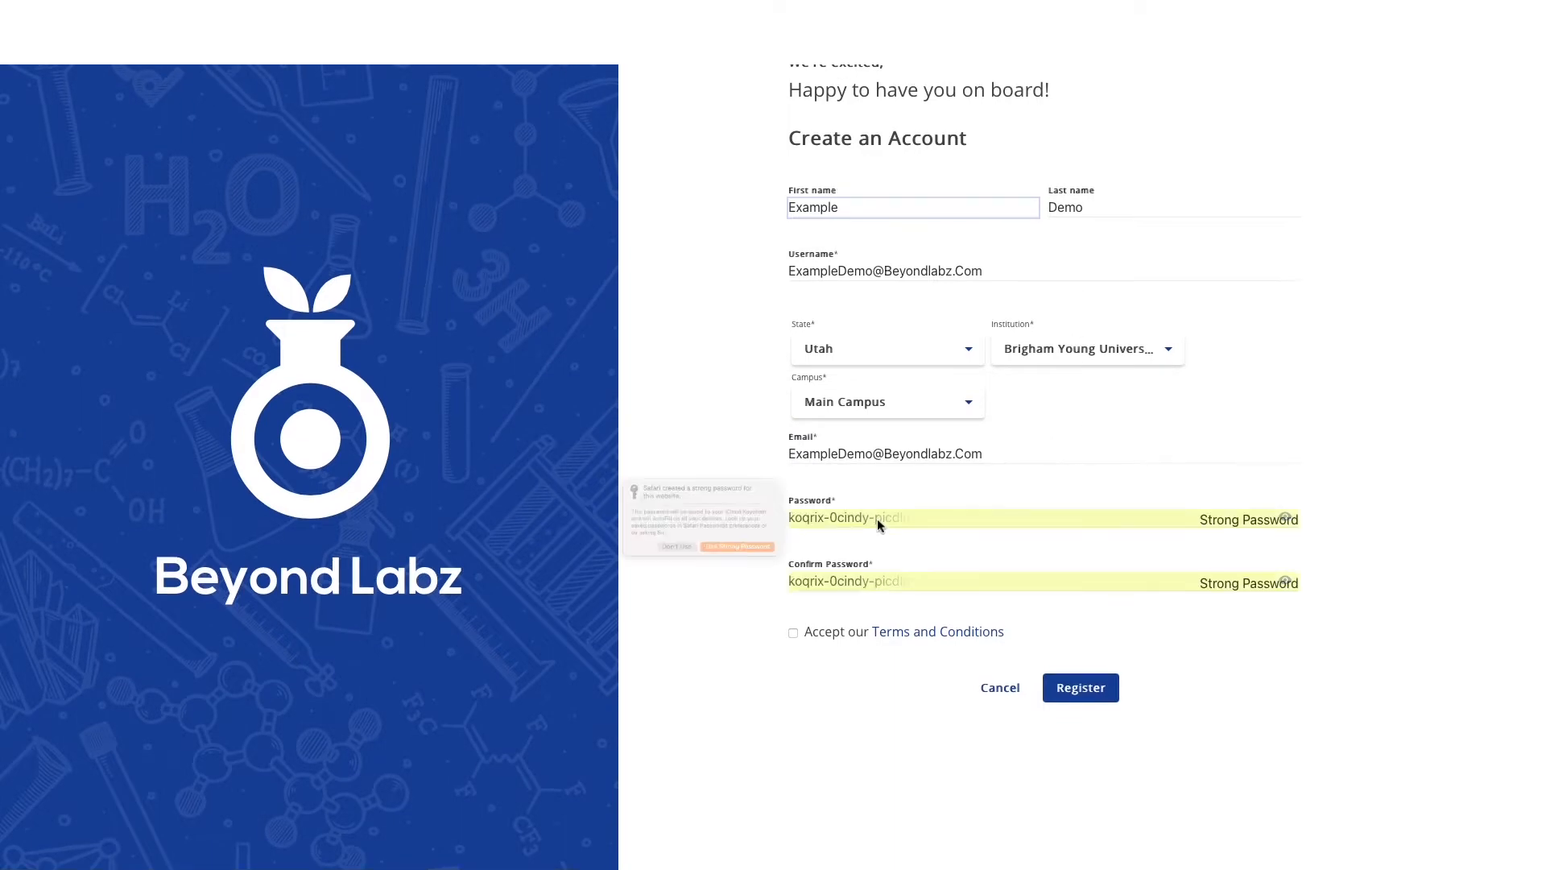
# Enter and confirm the password, accept the Terms and Conditions, and register
pyautogui.click(675, 546)
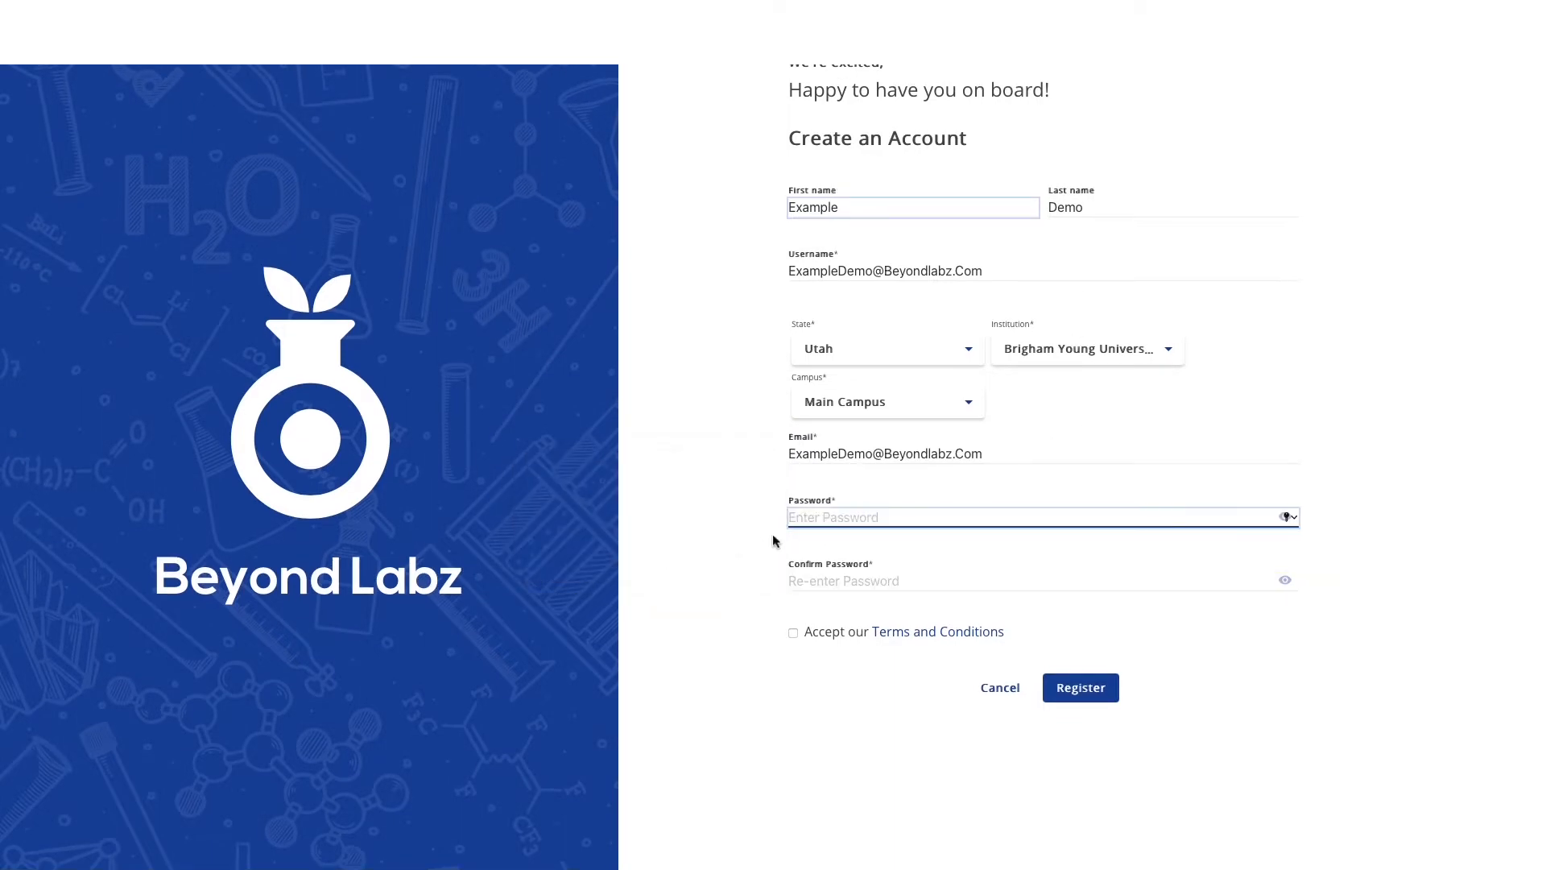
pyautogui.write('••••')
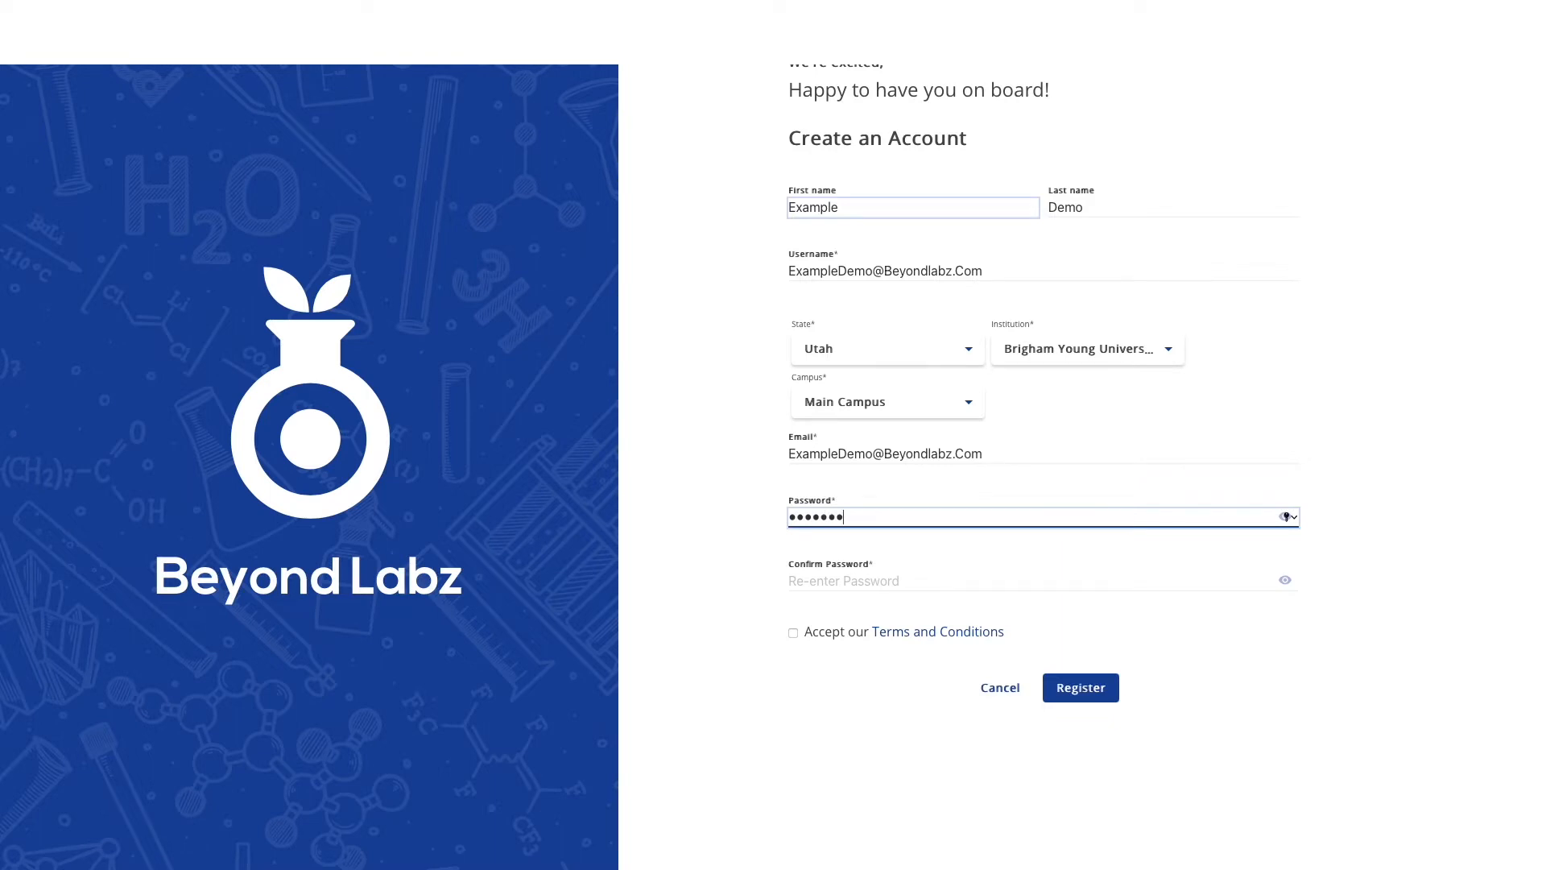
pyautogui.write('•')
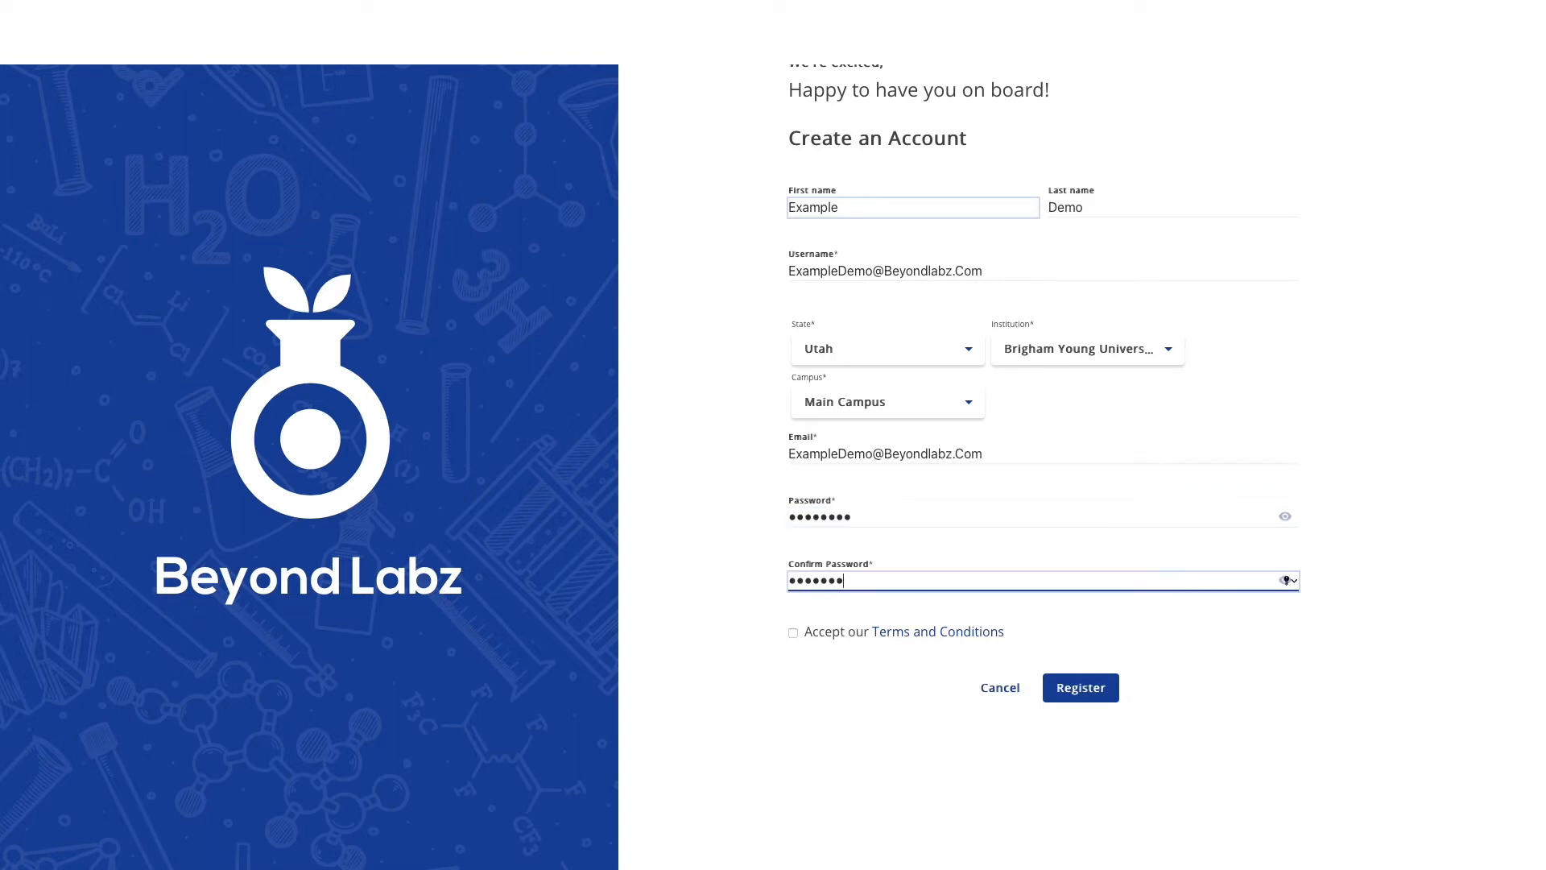
pyautogui.click(792, 632)
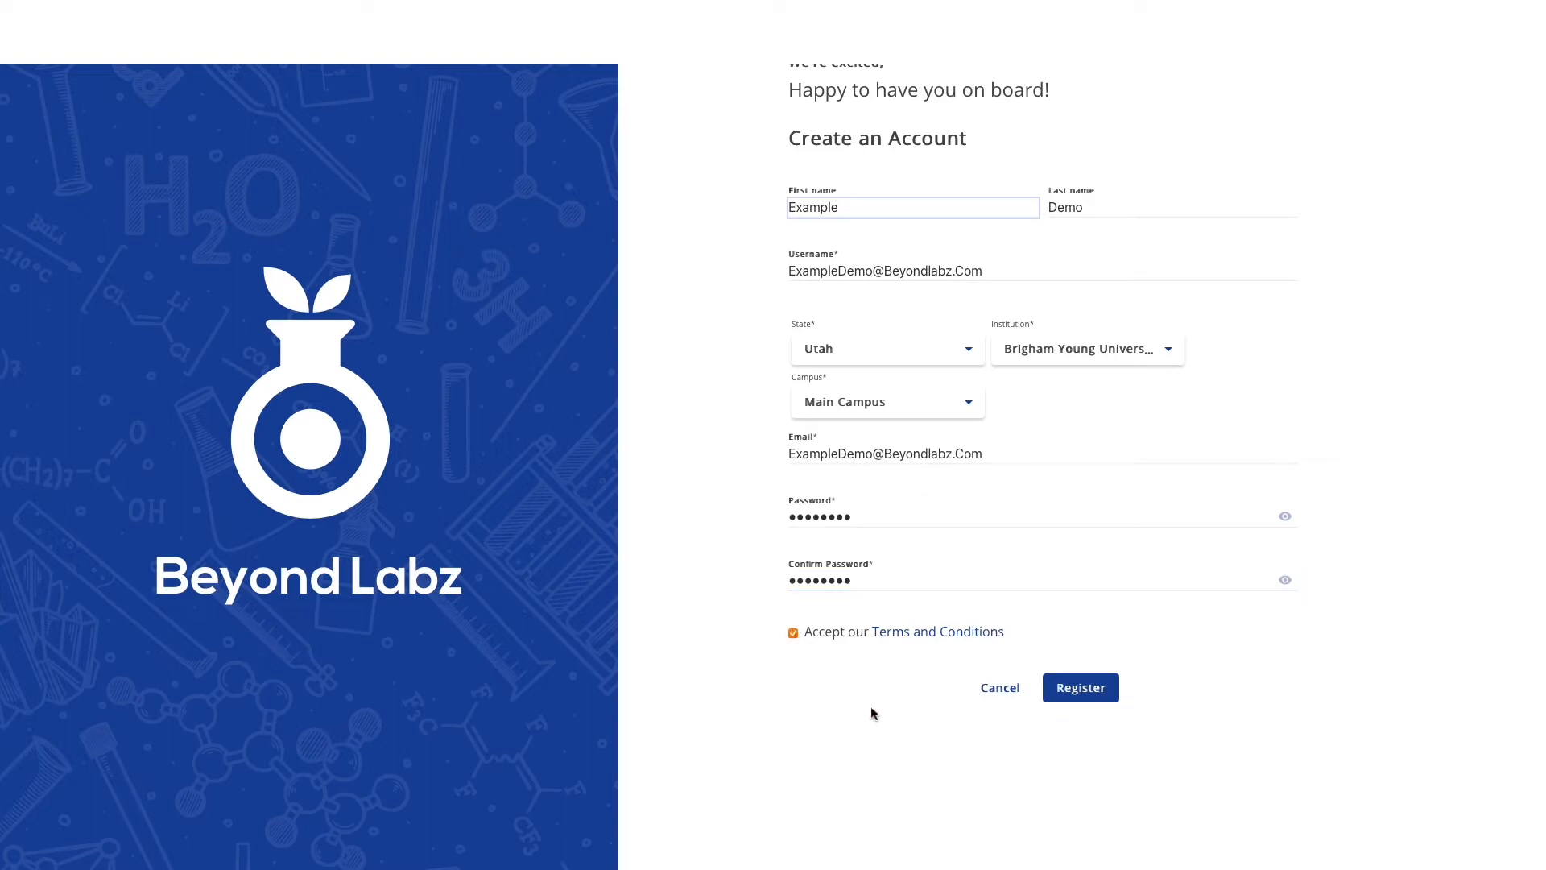
pyautogui.click(1079, 687)
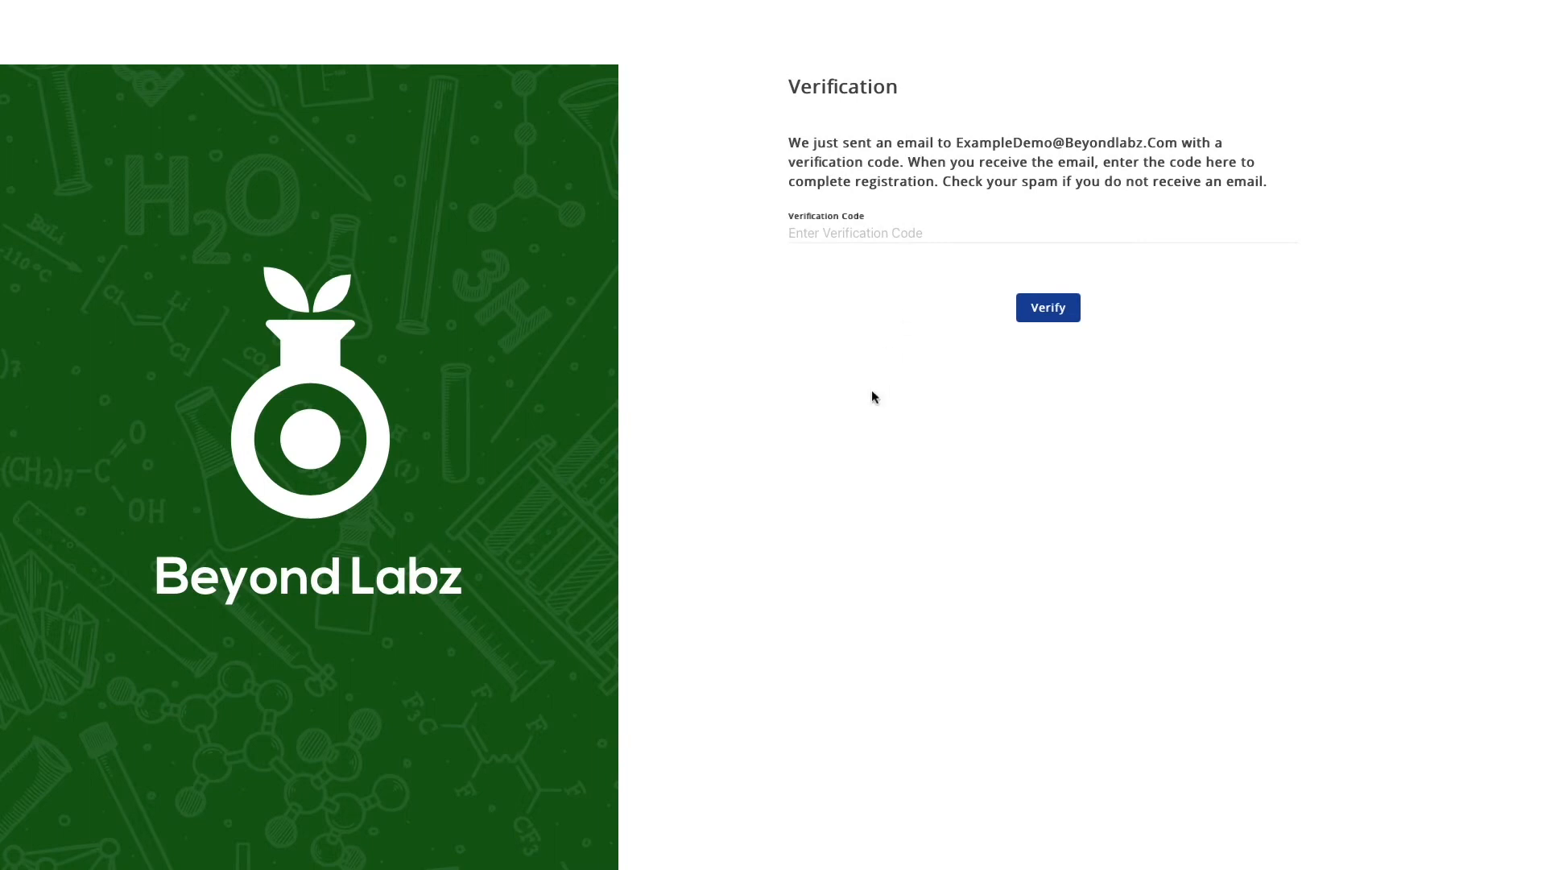
pyautogui.moveTo(892, 142)
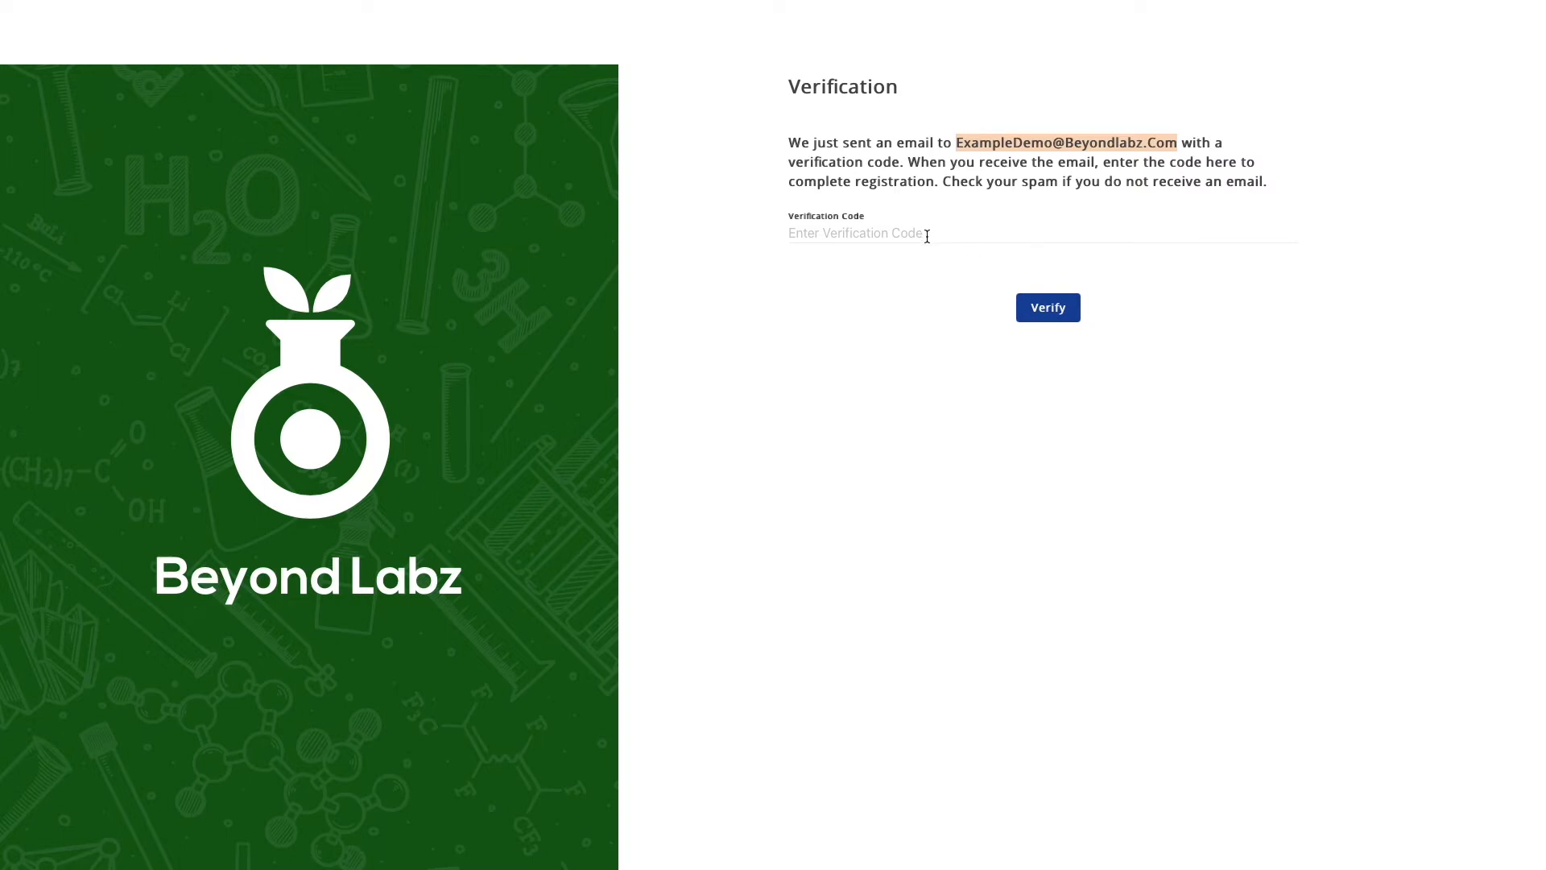
pyautogui.moveTo(1168, 141)
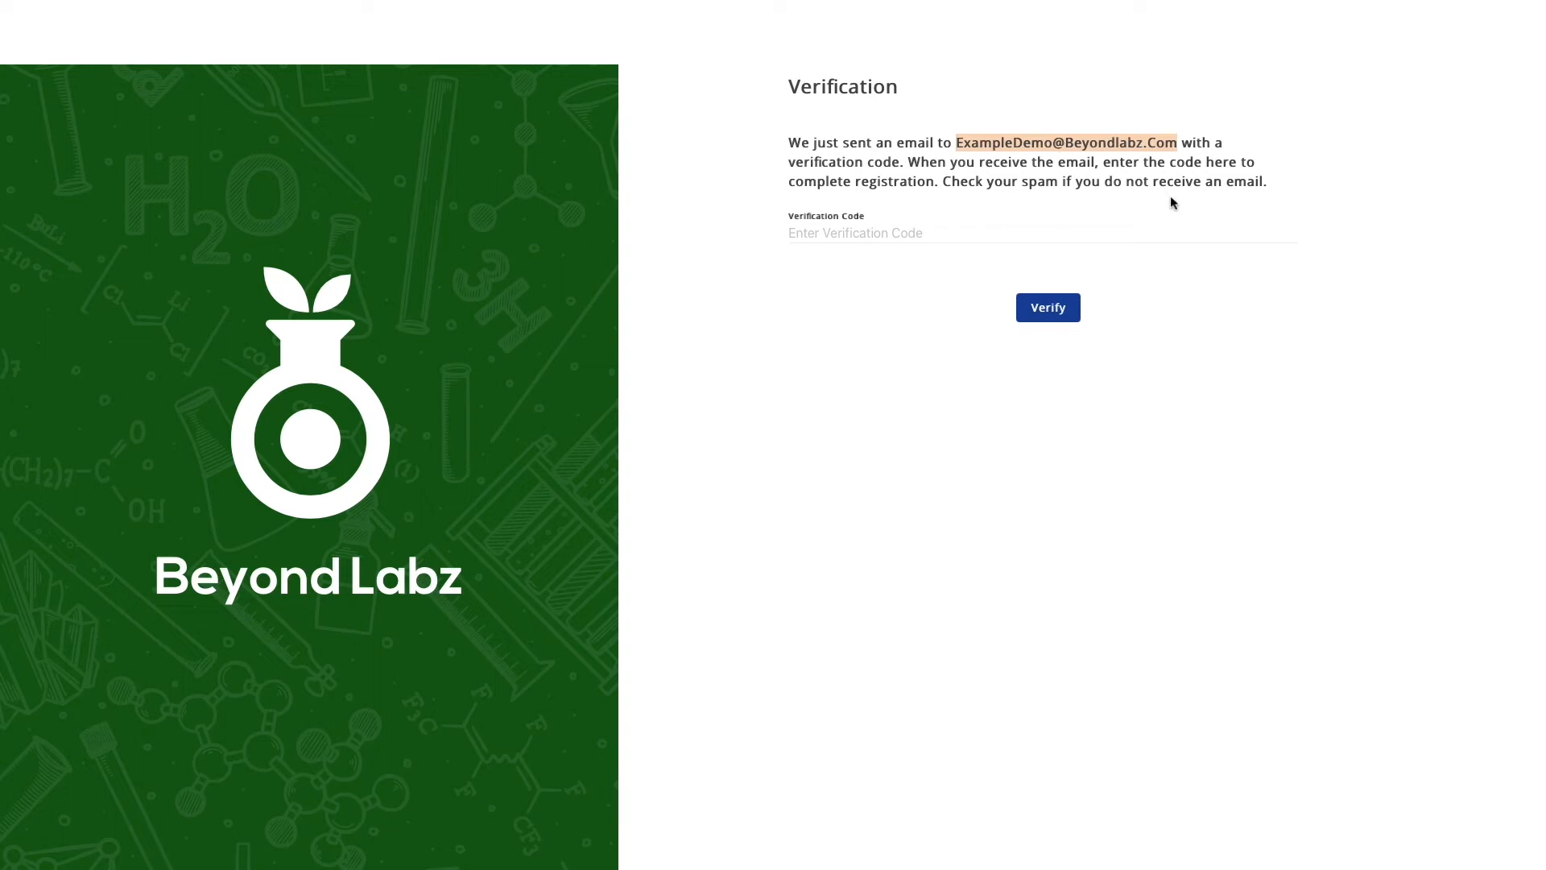
pyautogui.moveTo(1151, 197)
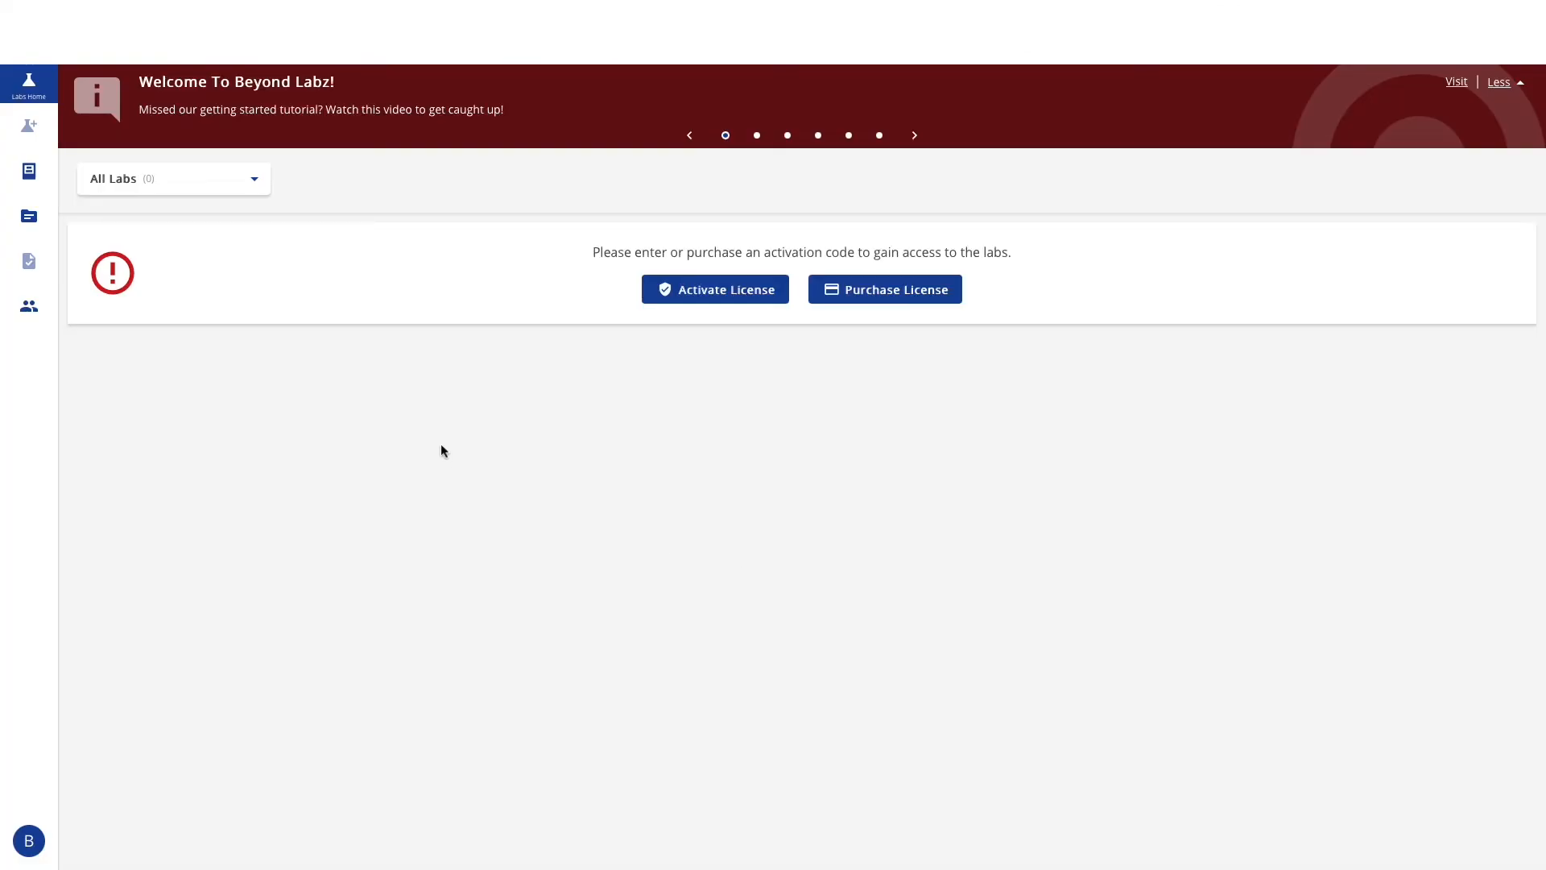
pyautogui.moveTo(542, 299)
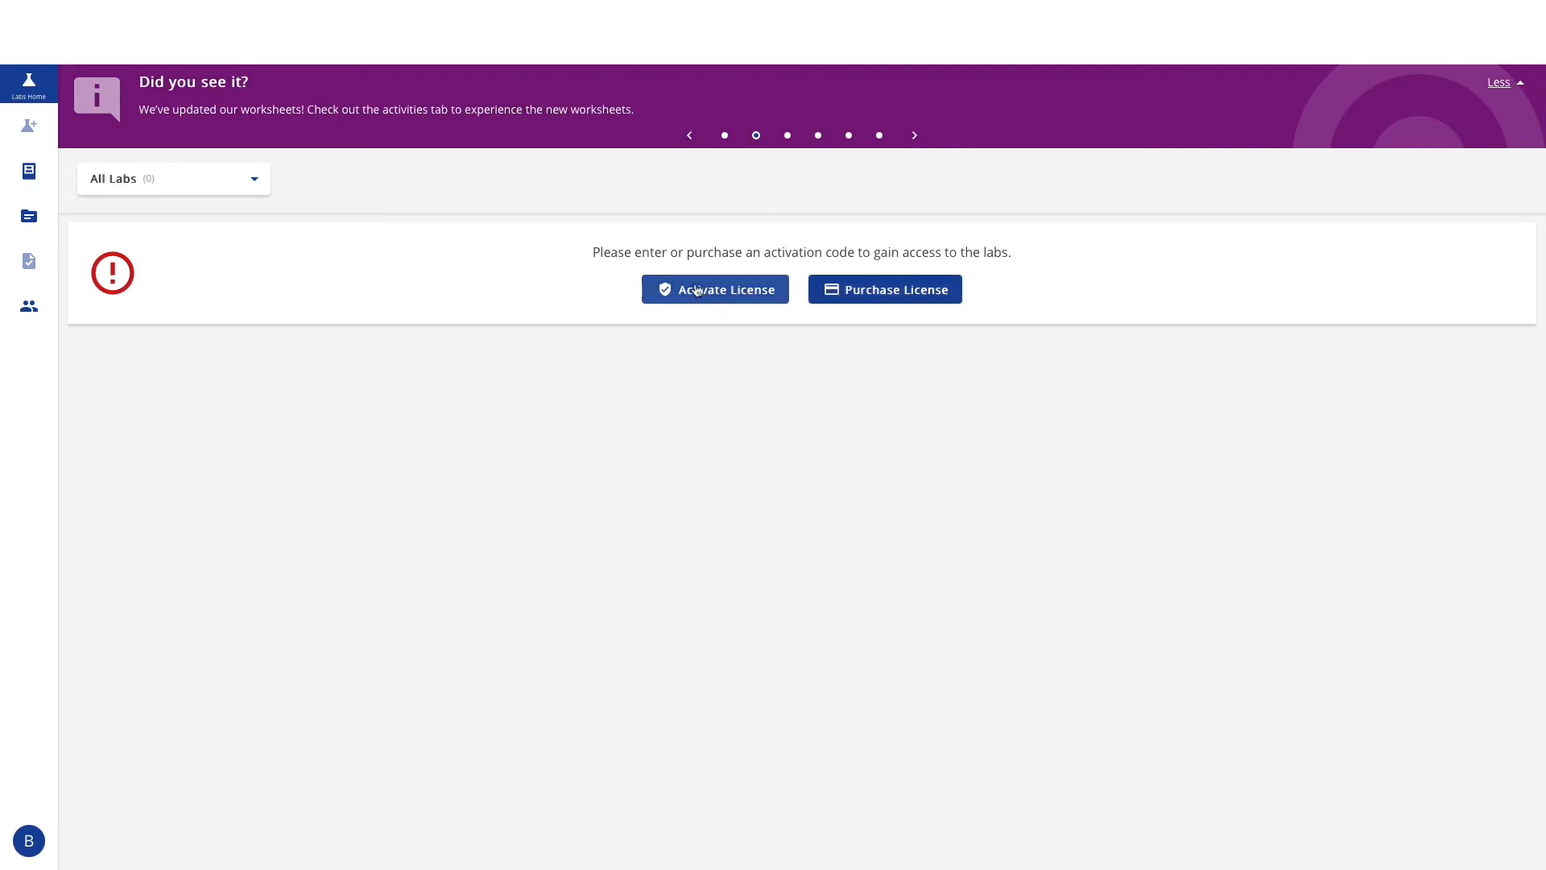
# Open the license activation code dialog and cancel it without entering a code
pyautogui.click(715, 289)
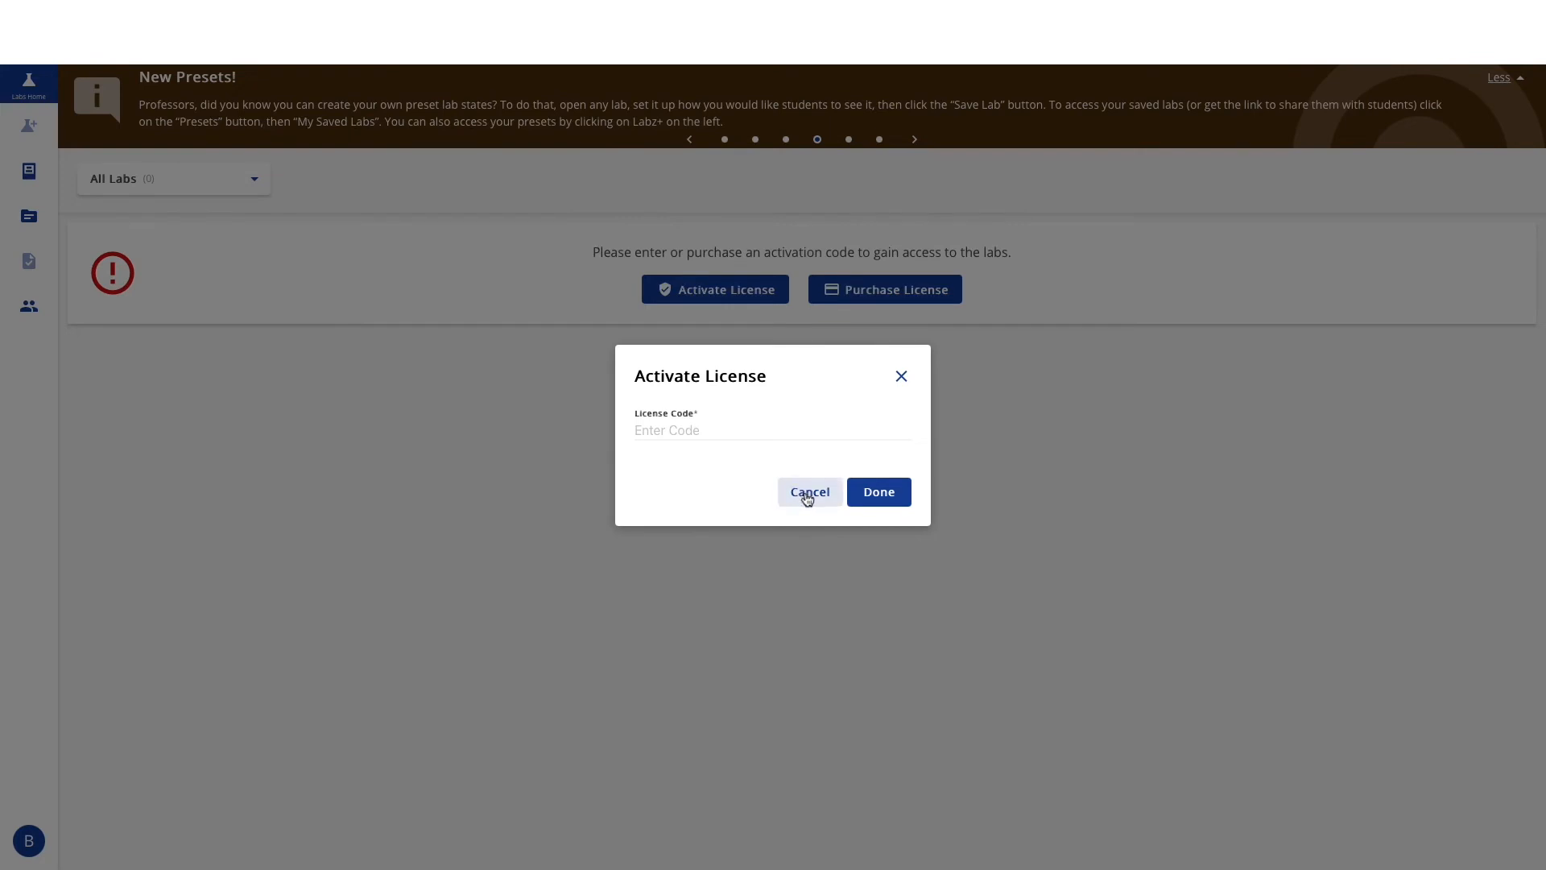
pyautogui.click(808, 491)
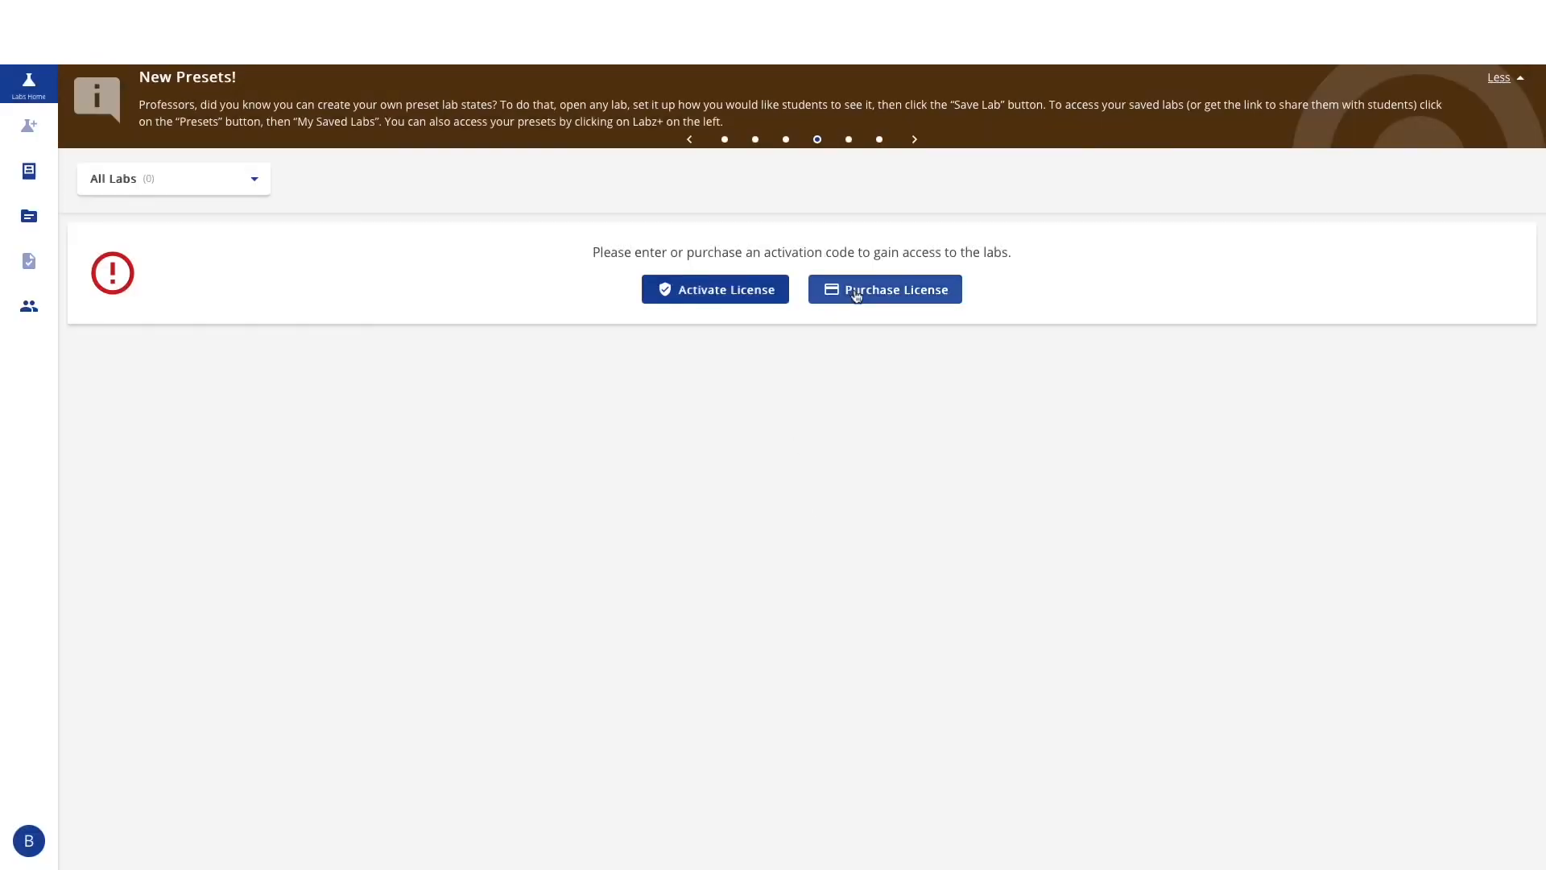
# Buy three Full Suite 1-year licenses ($89.85 total) and proceed to checkout
pyautogui.click(883, 289)
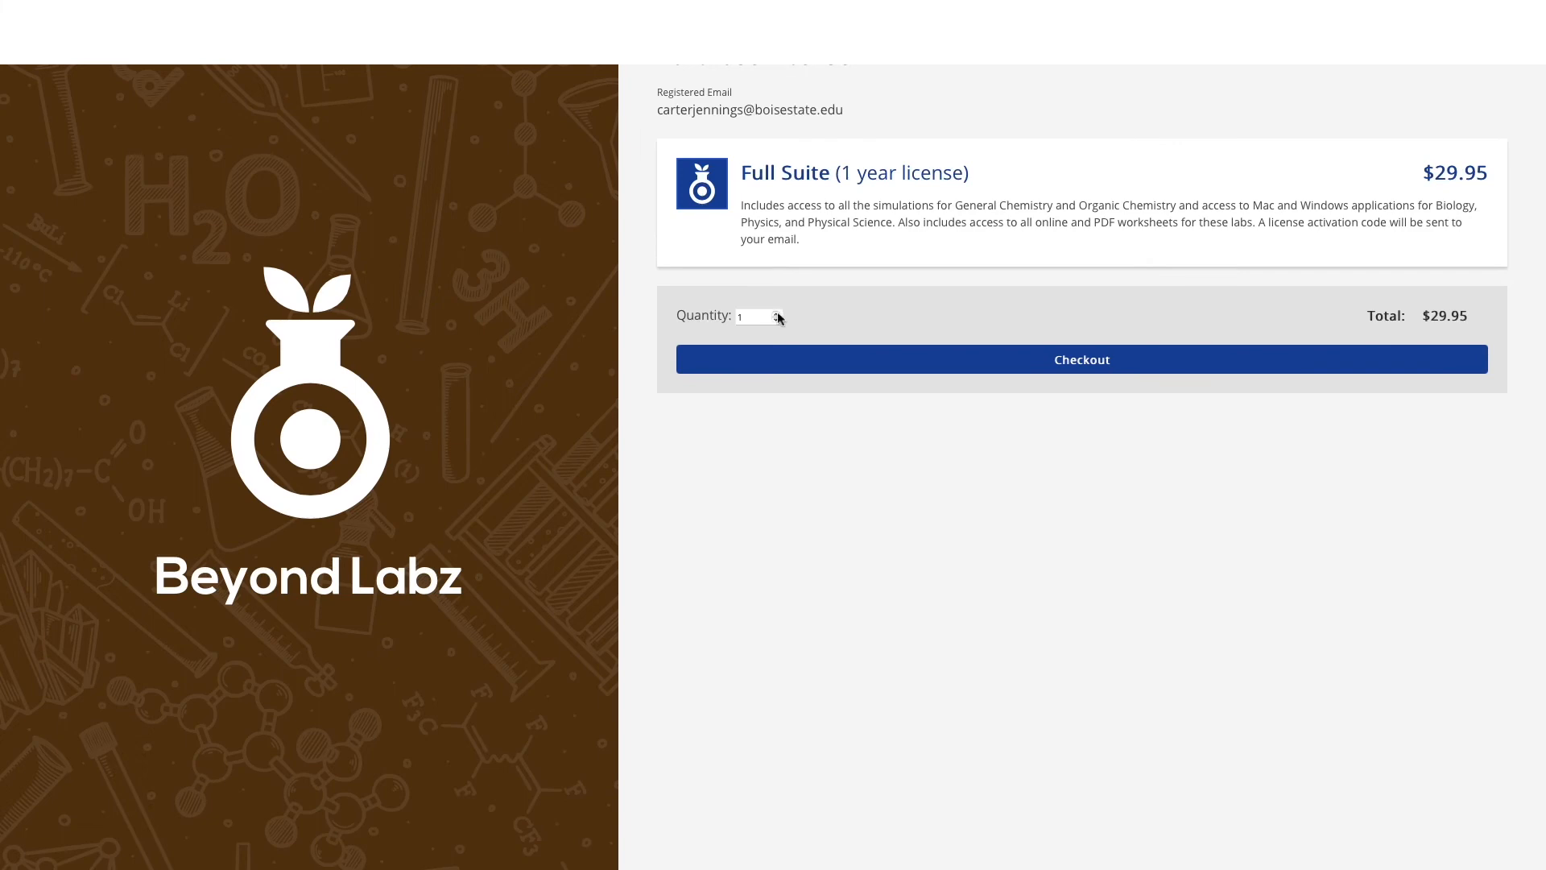
pyautogui.write('3')
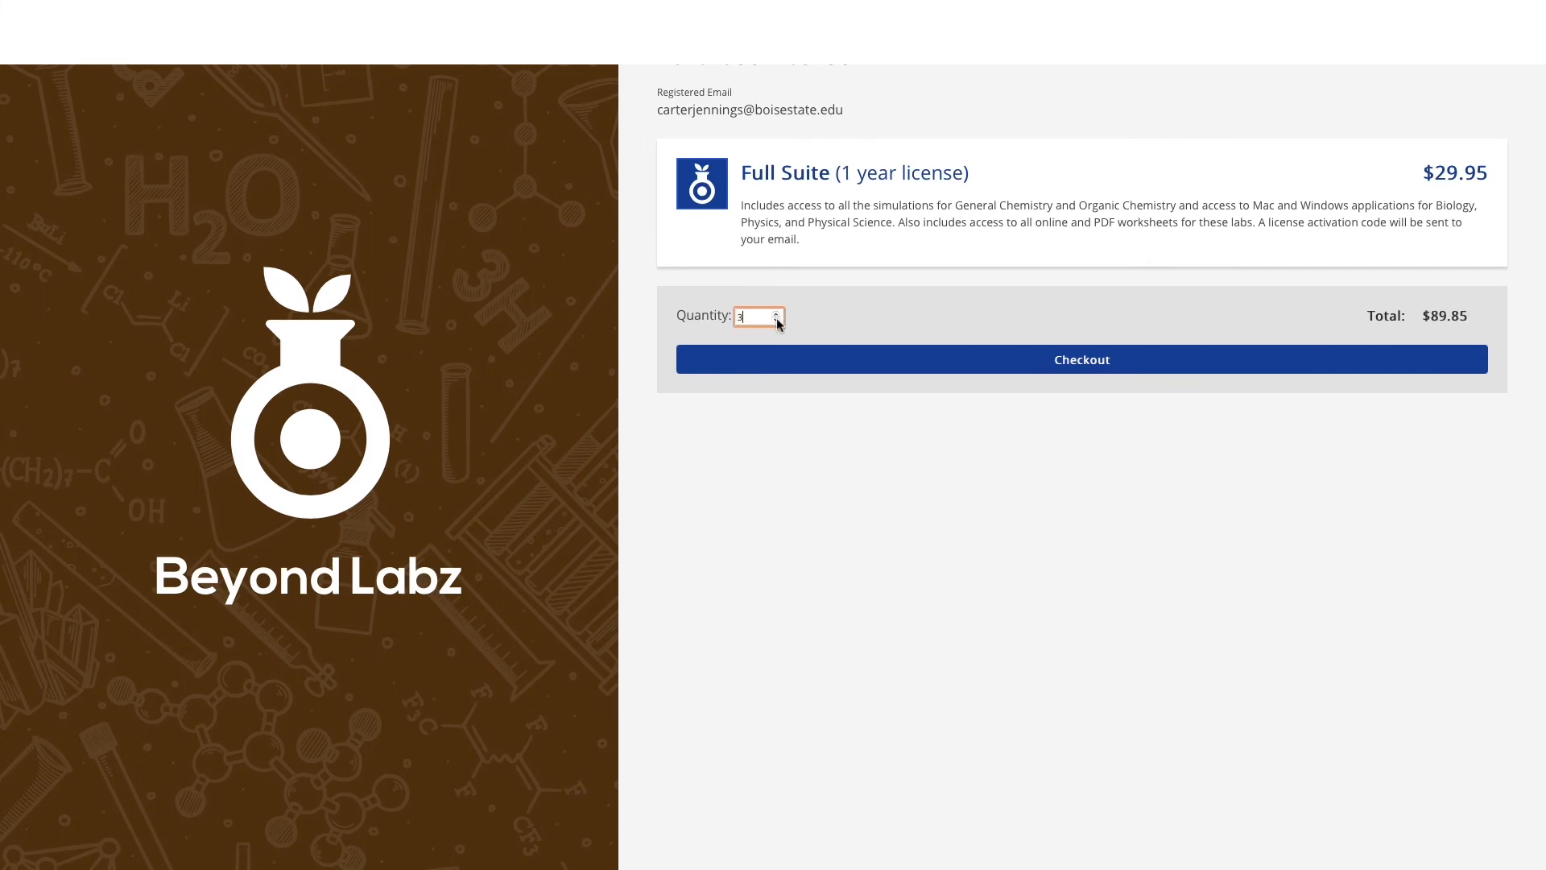
pyautogui.click(778, 320)
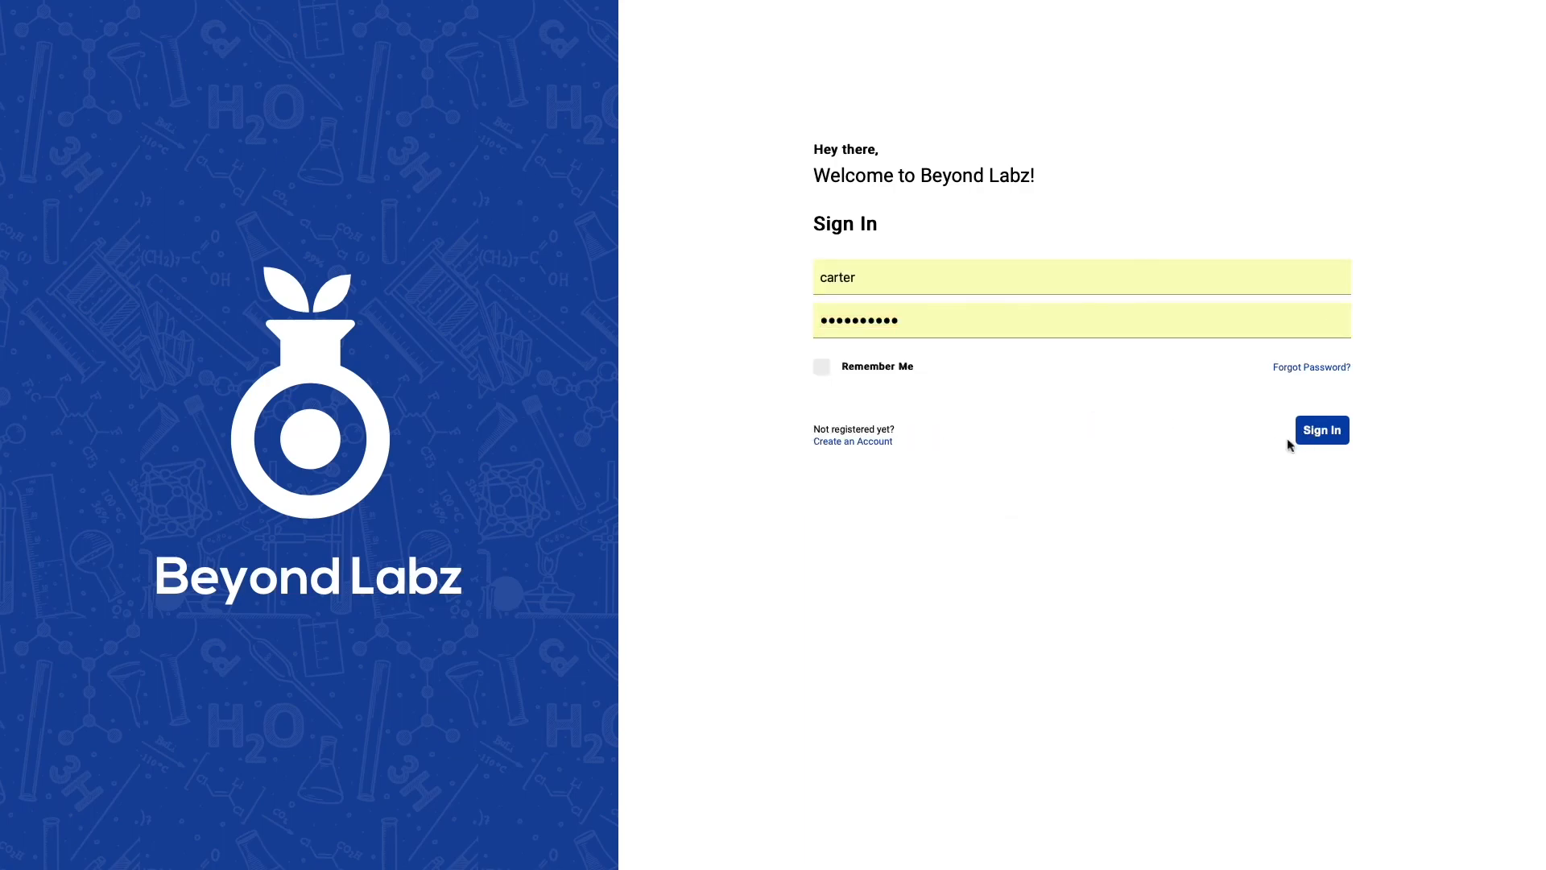
# Sign in with the entered username and password
pyautogui.click(1322, 430)
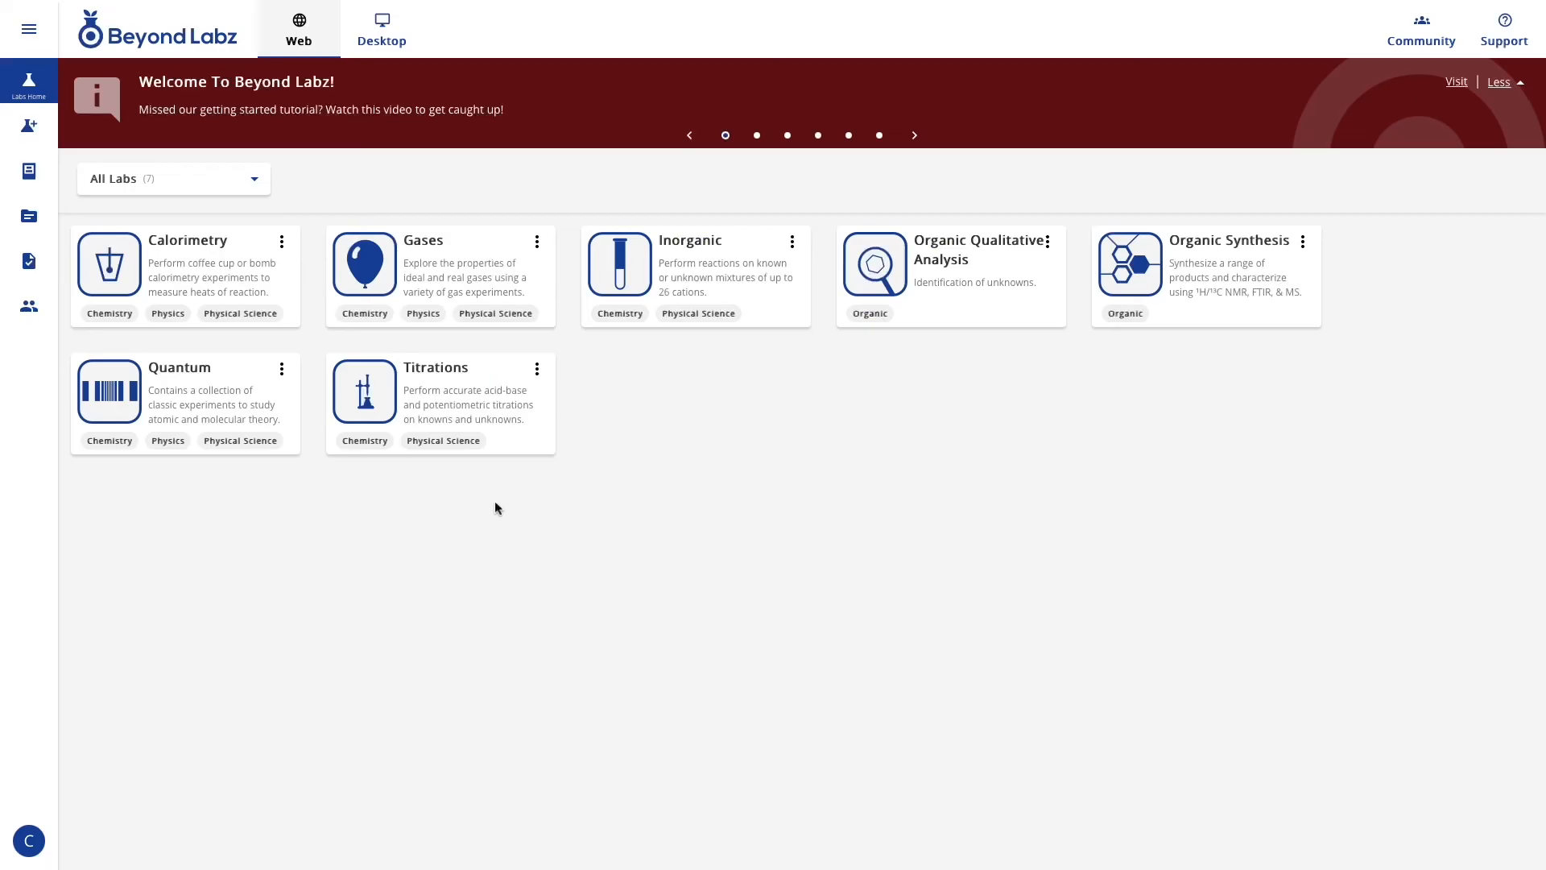